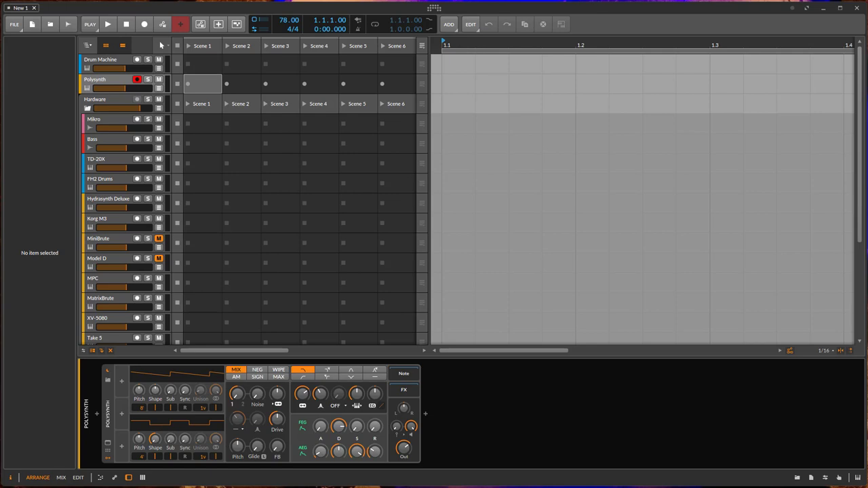
mouse_move(457, 262)
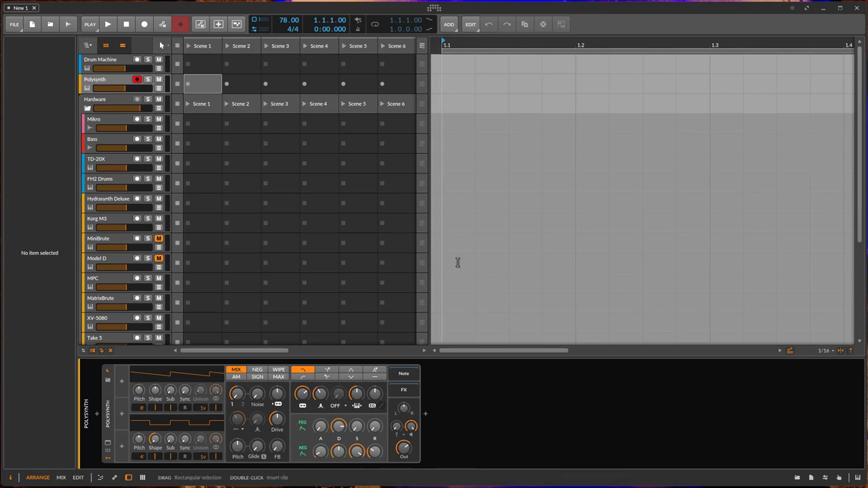
mouse_move(812, 478)
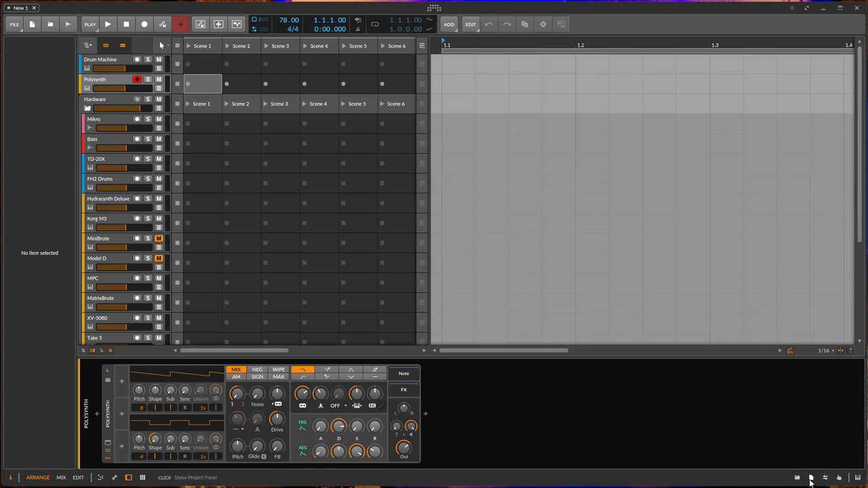
- Show the project panel with Speakers/To Business monitors and the SL-880 and TD-20X controllers
left_click(810, 477)
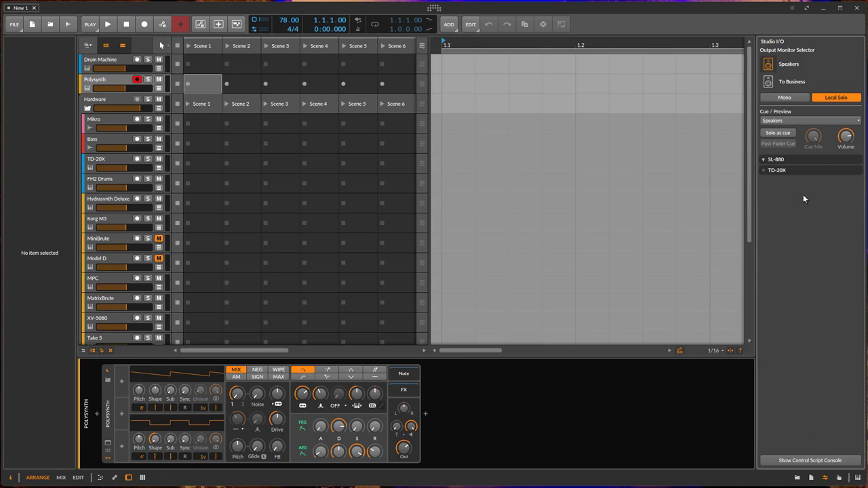
mouse_move(807, 162)
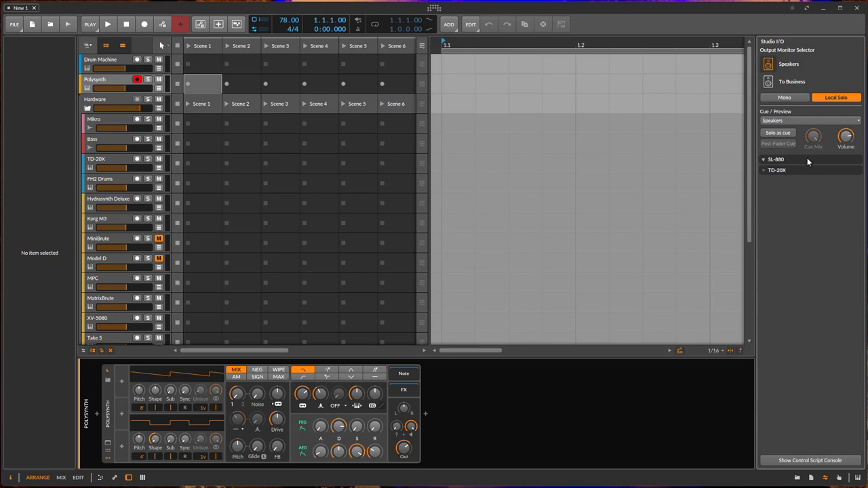
mouse_move(798, 176)
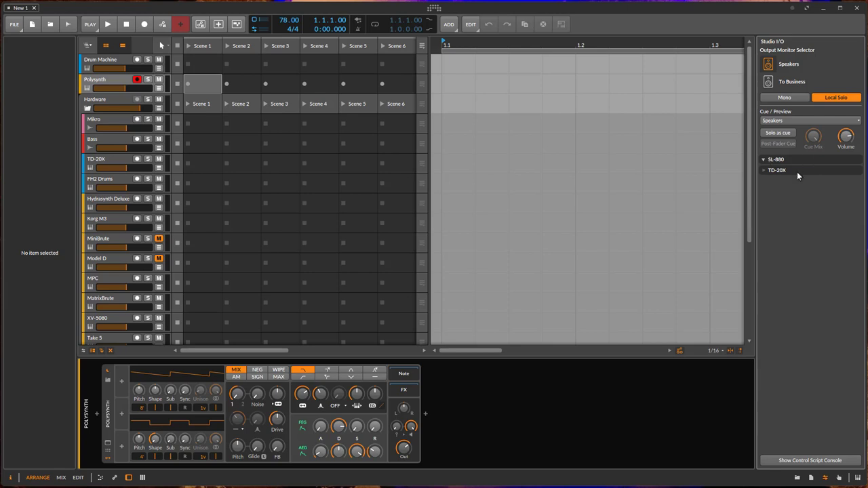
mouse_move(789, 177)
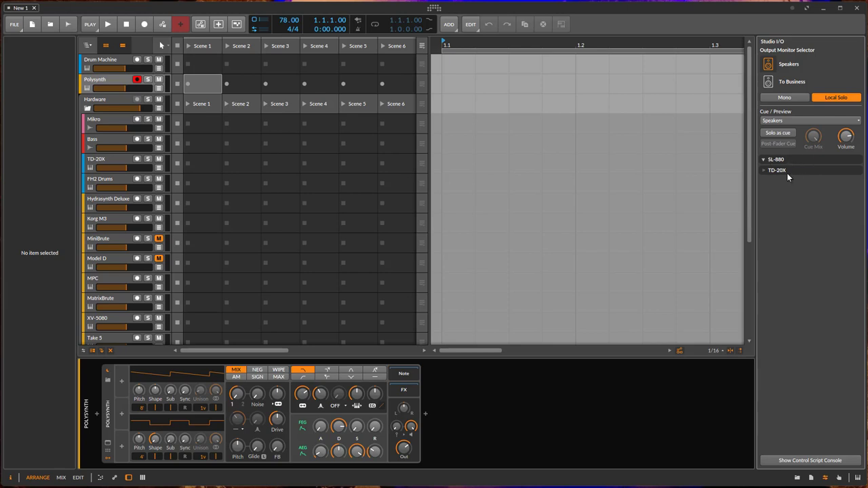
mouse_move(805, 291)
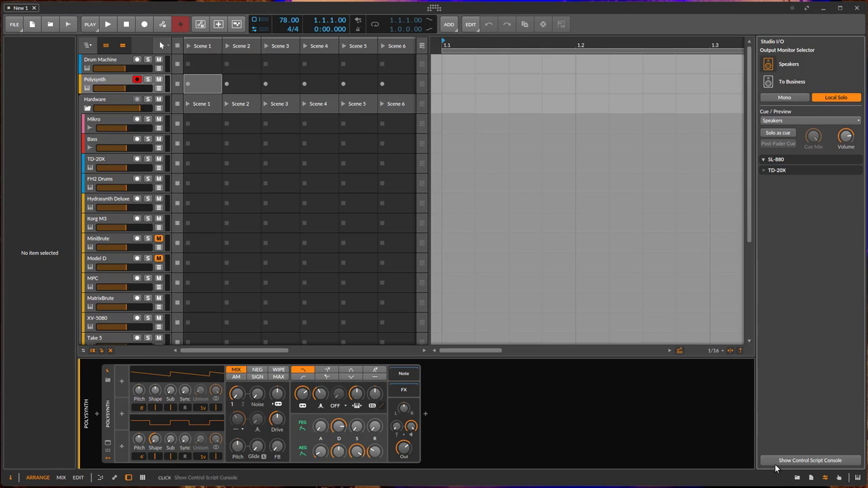
mouse_move(837, 461)
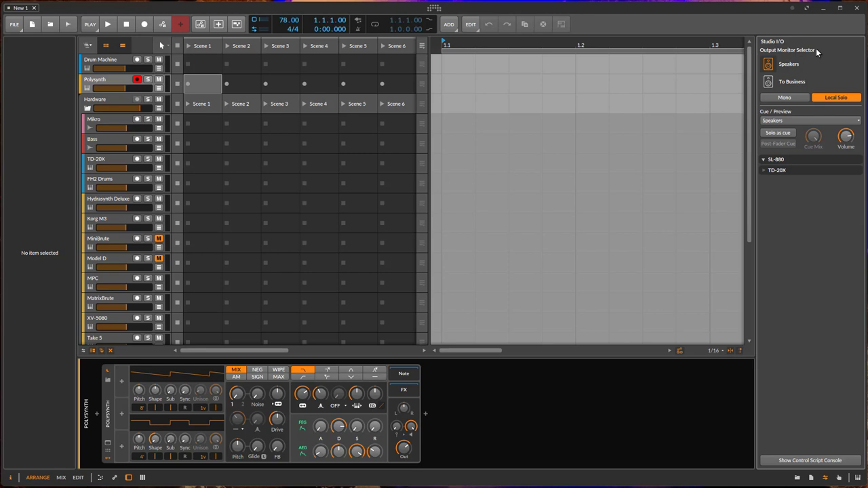
mouse_move(860, 9)
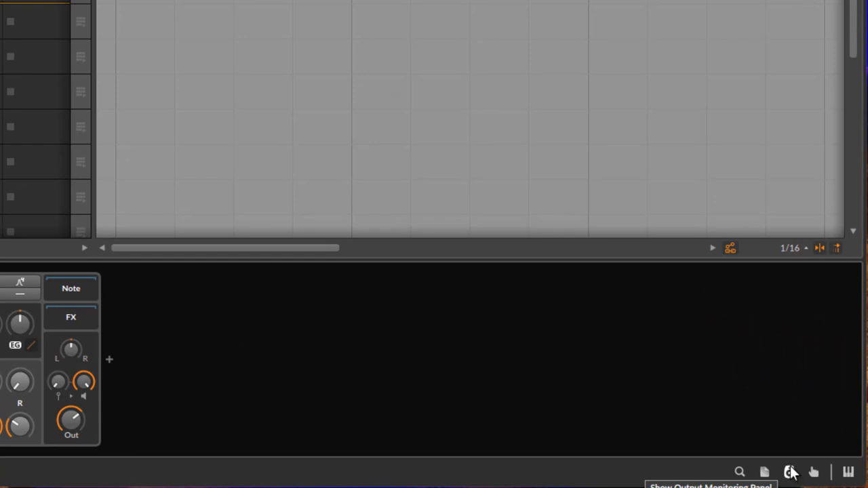
- Open the Output Monitoring Panel to review Speakers and cue options, then hide it
left_click(788, 472)
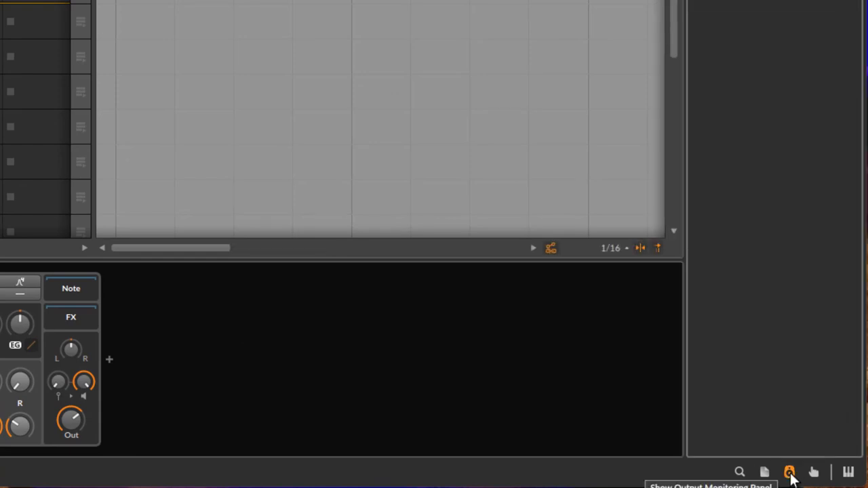
left_click(789, 472)
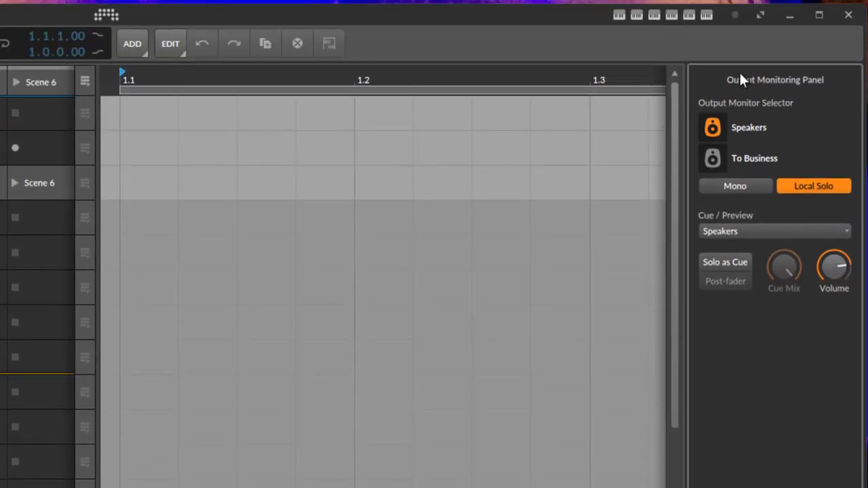
mouse_move(707, 147)
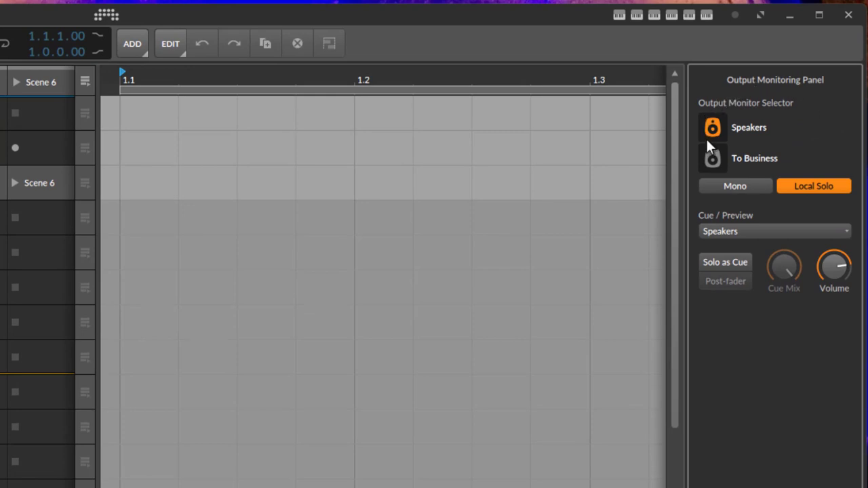
mouse_move(749, 341)
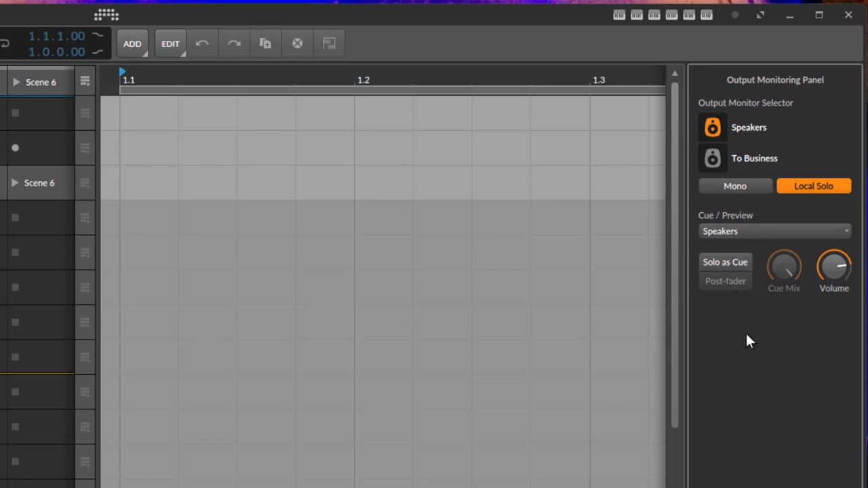
mouse_move(803, 234)
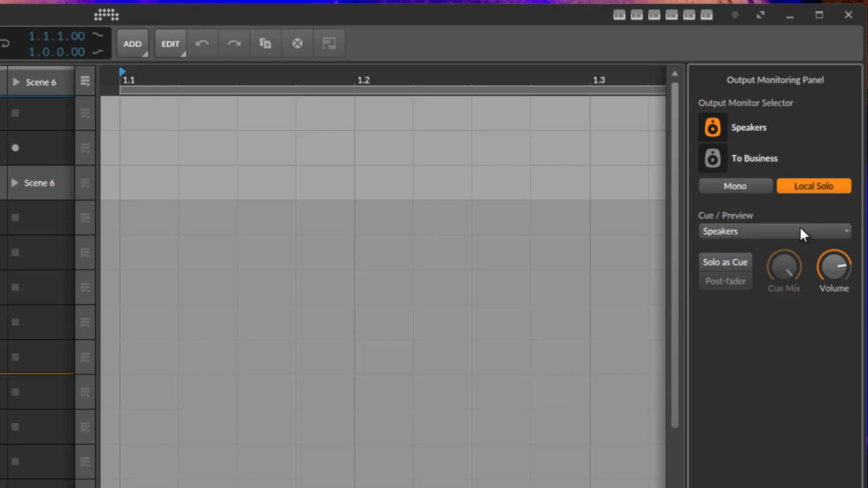
mouse_move(783, 414)
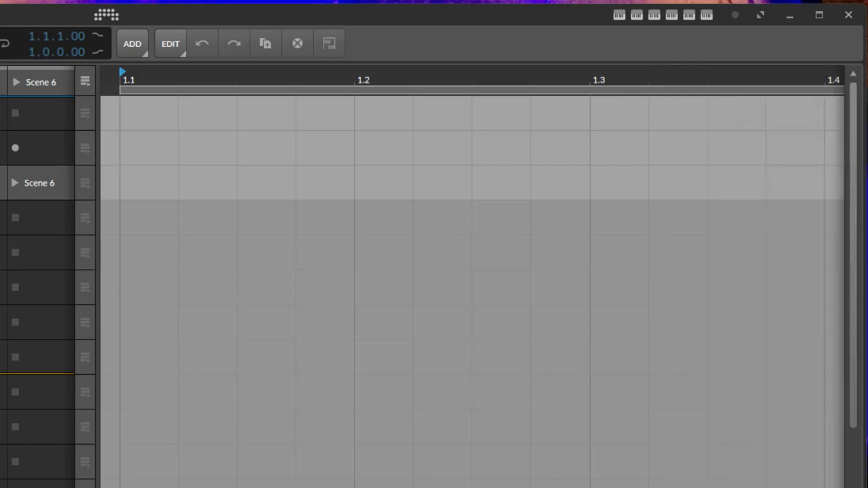
mouse_move(587, 18)
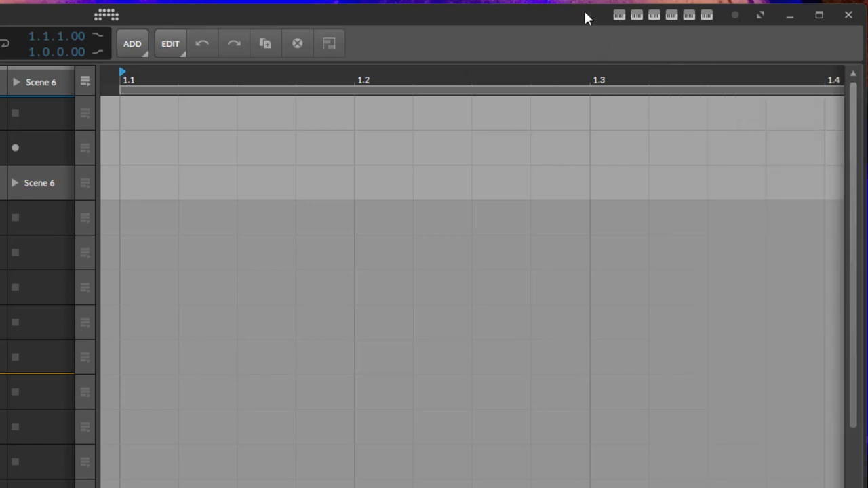
mouse_move(649, 20)
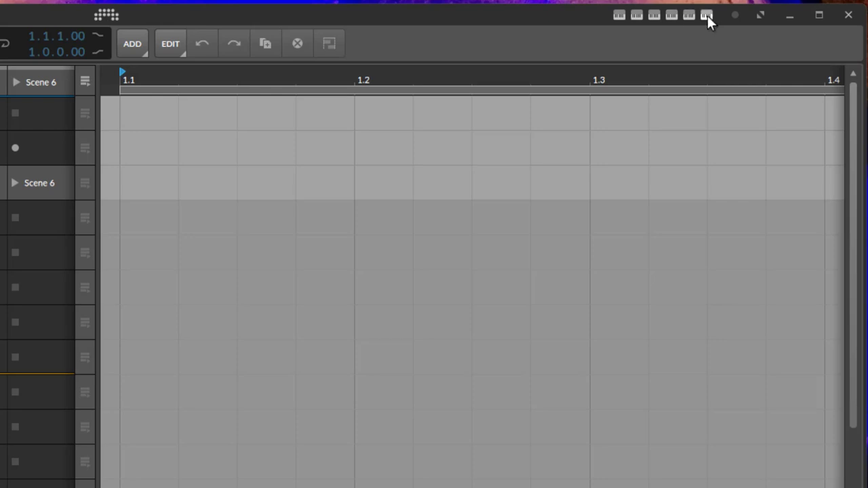
- View and close the Hydrasynth controller settings, then choose the Single Display (Large) profile
left_click(706, 15)
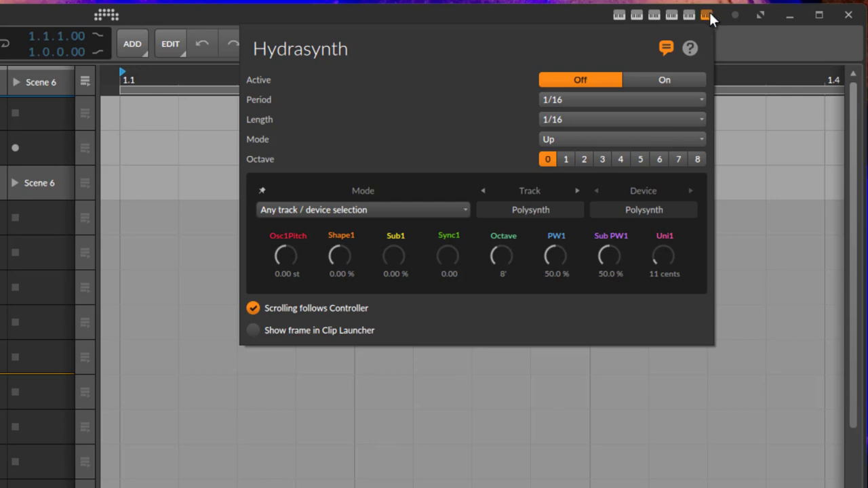
left_click(705, 15)
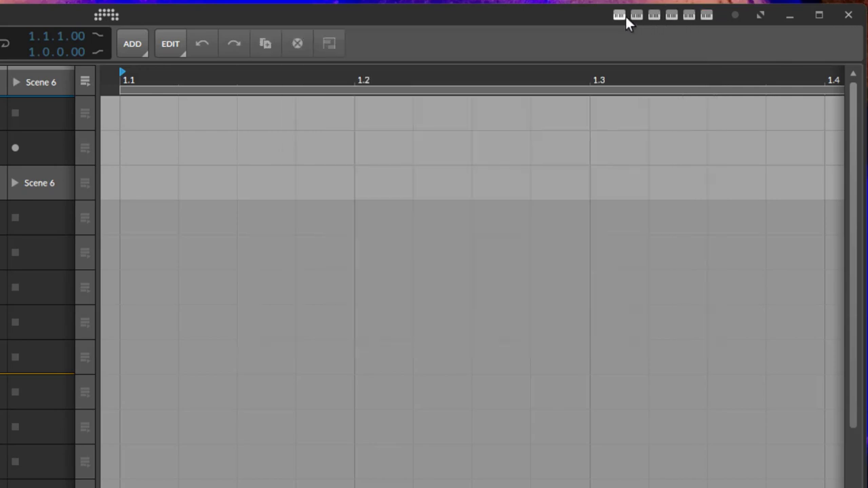
mouse_move(619, 14)
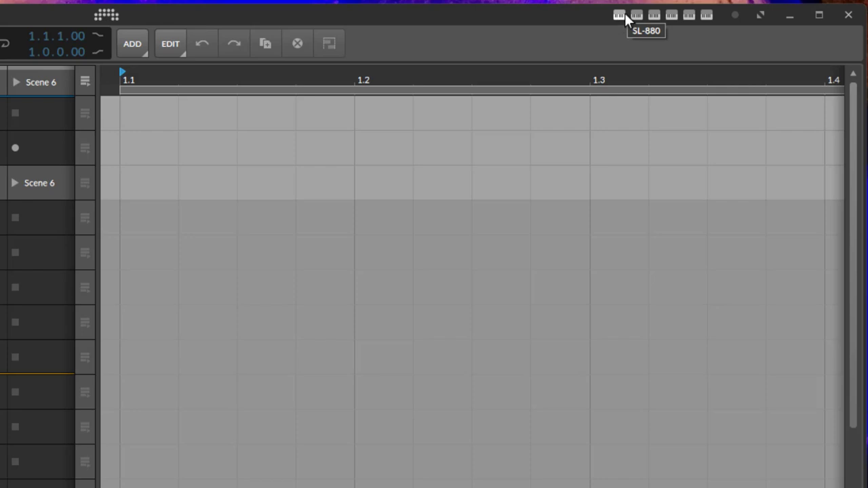
mouse_move(563, 21)
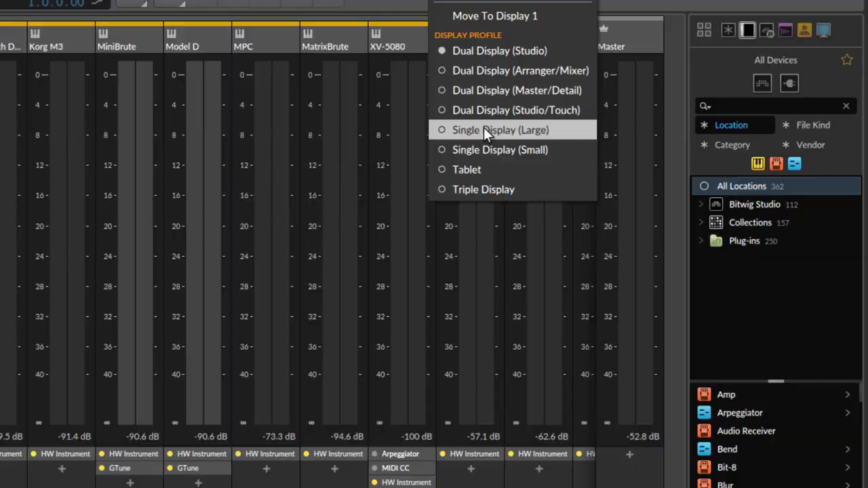
left_click(500, 130)
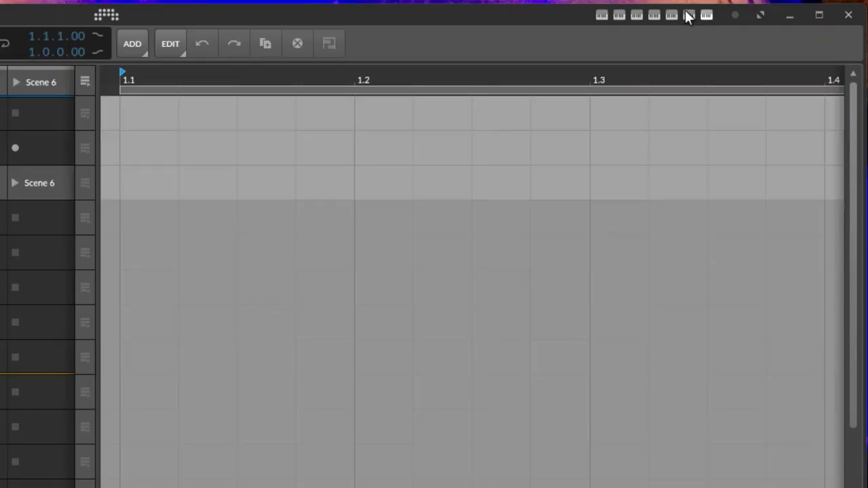
mouse_move(600, 15)
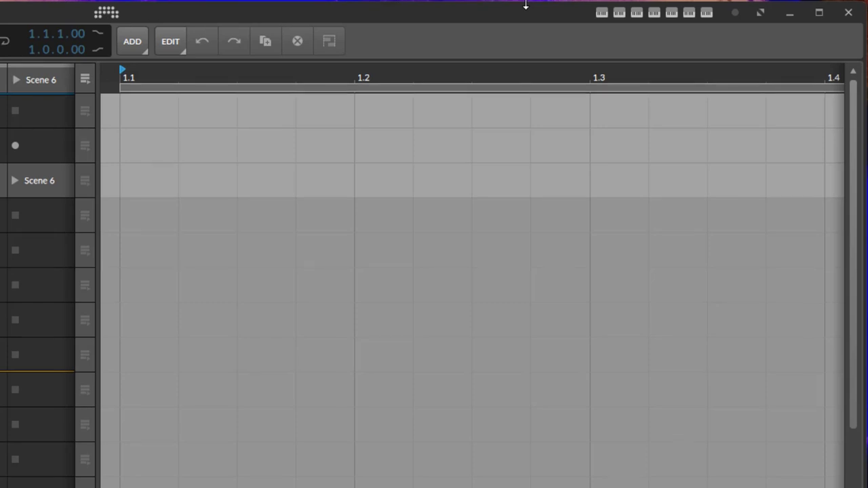
mouse_move(582, 15)
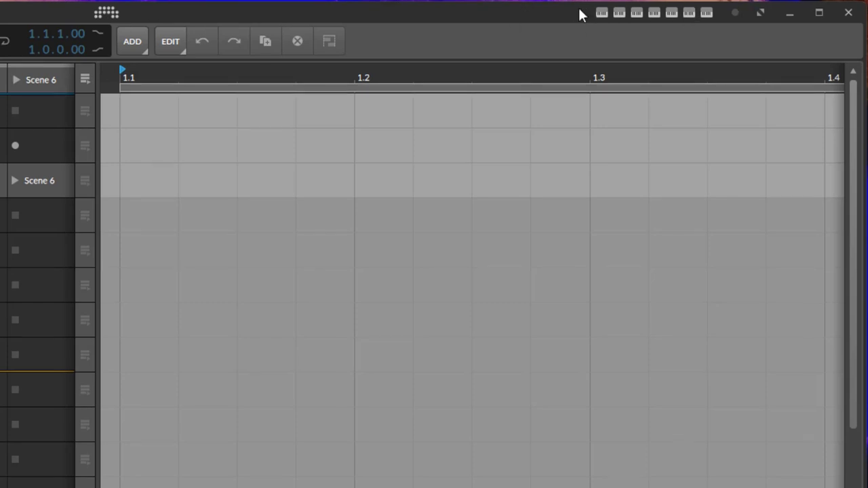
mouse_move(458, 12)
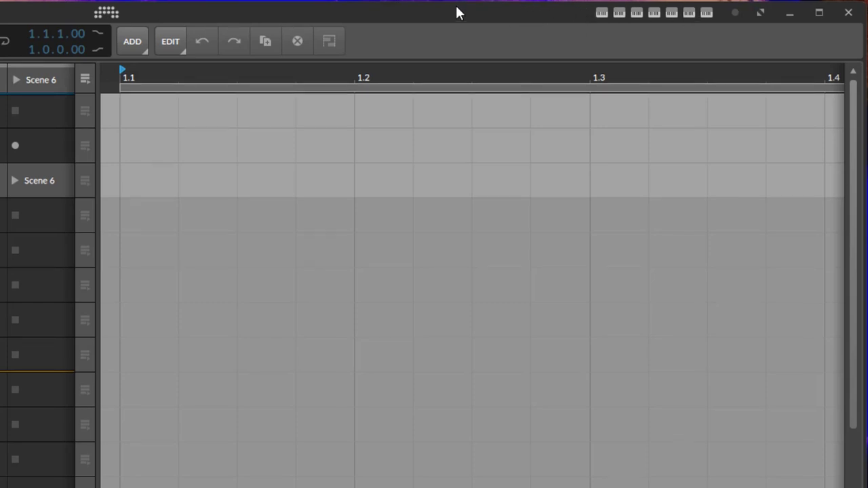
mouse_move(672, 95)
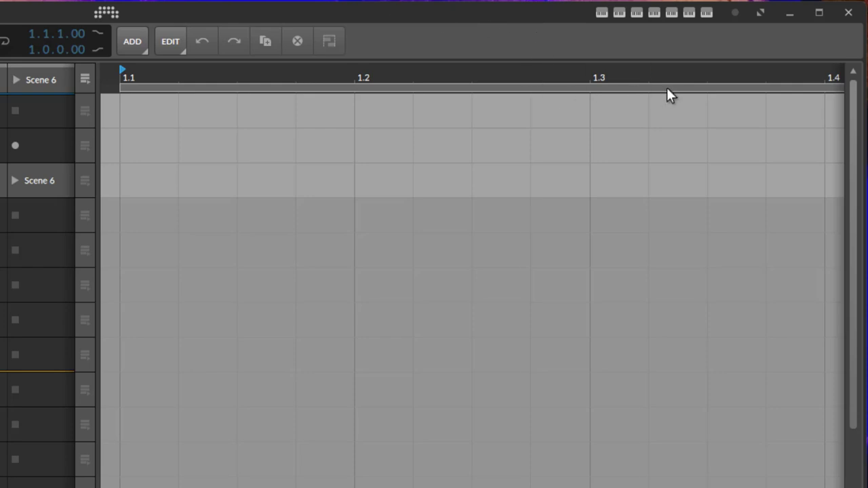
- Review Push 2's remote Mode options, keeping it at any track/device selection
left_click(689, 12)
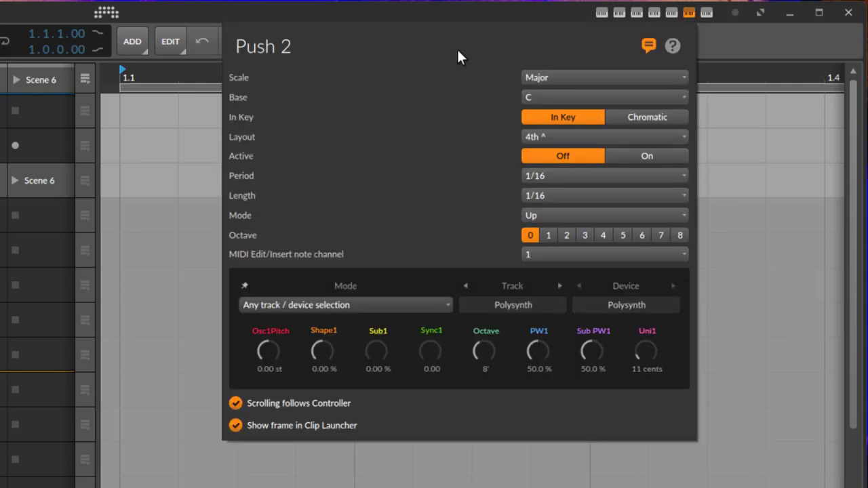
mouse_move(428, 177)
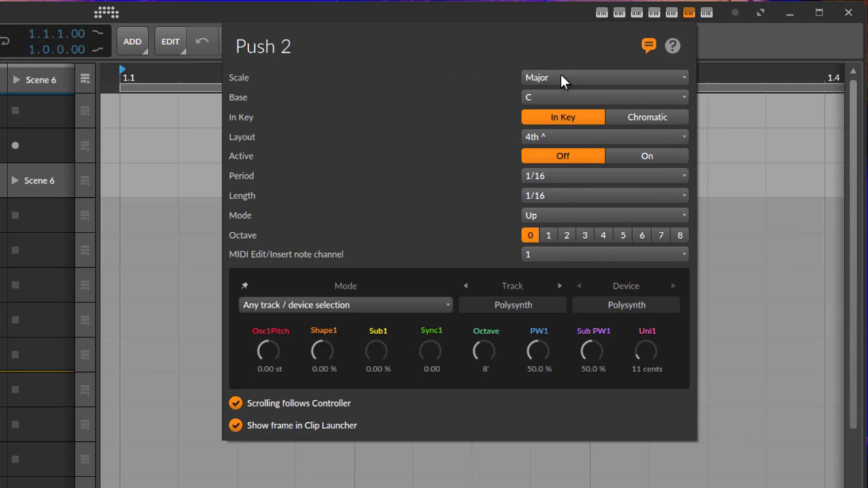
mouse_move(821, 228)
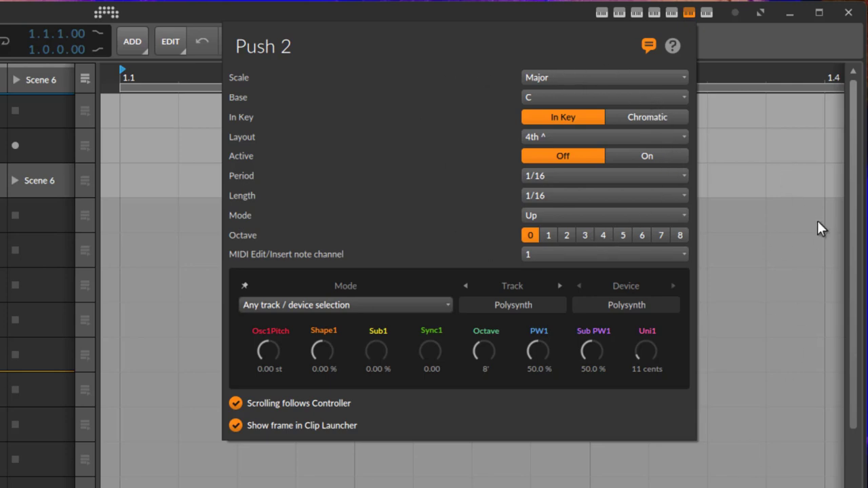
mouse_move(390, 42)
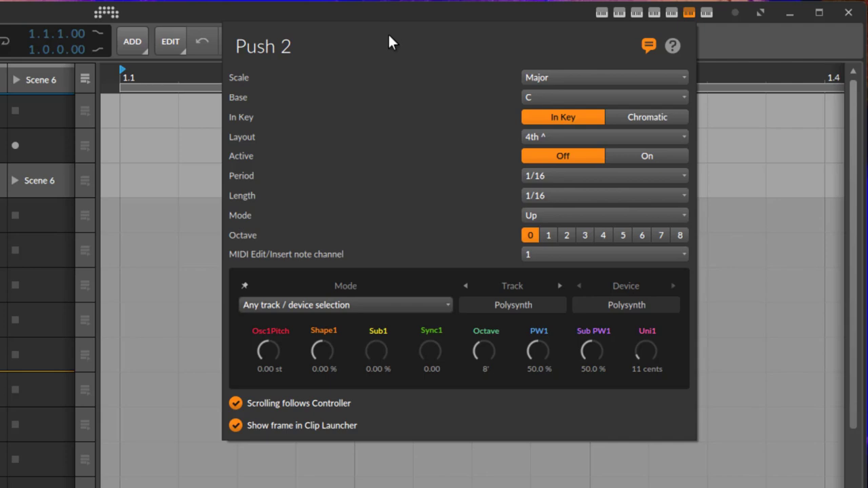
mouse_move(301, 215)
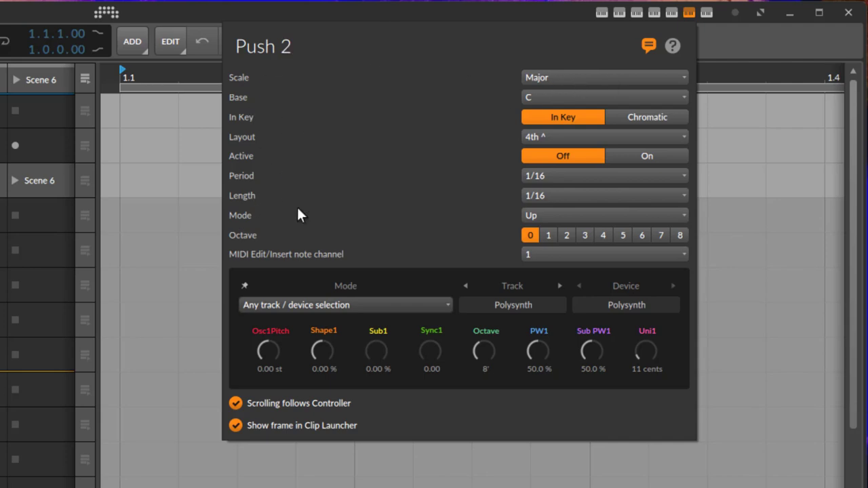
mouse_move(626, 189)
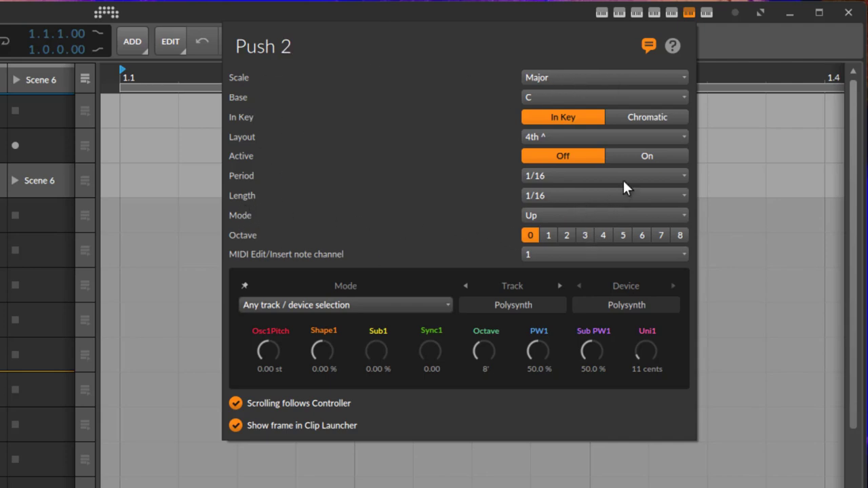
mouse_move(462, 100)
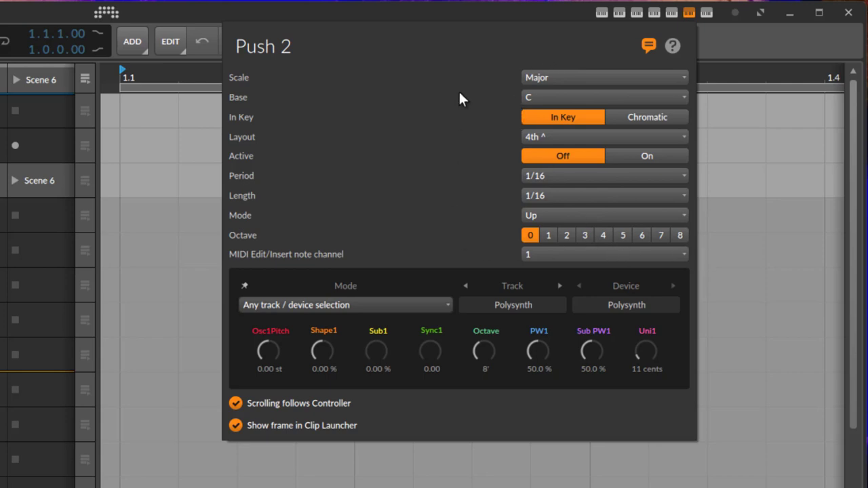
mouse_move(578, 183)
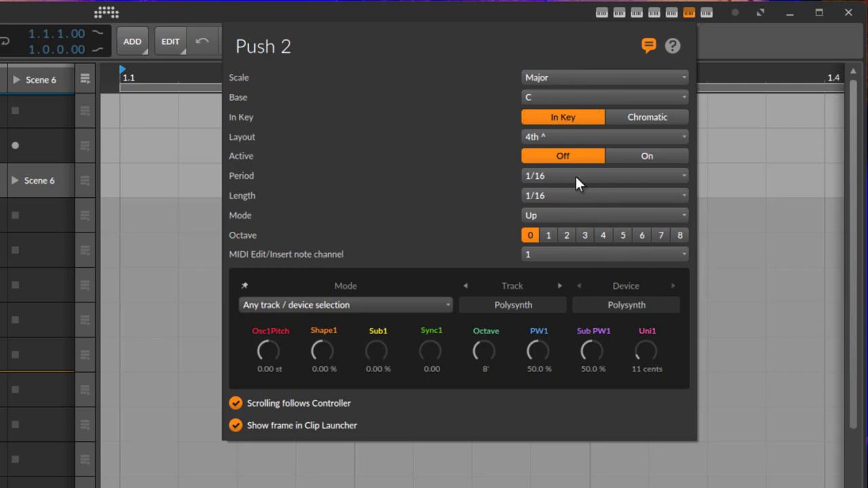
mouse_move(371, 356)
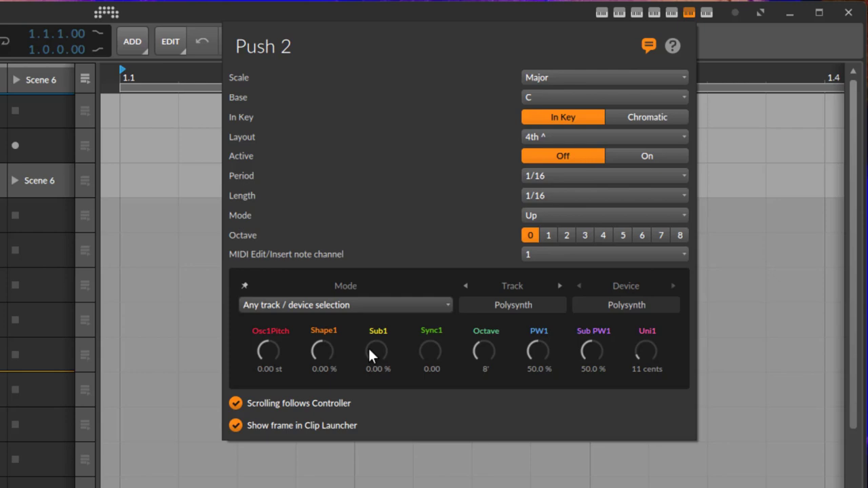
mouse_move(276, 353)
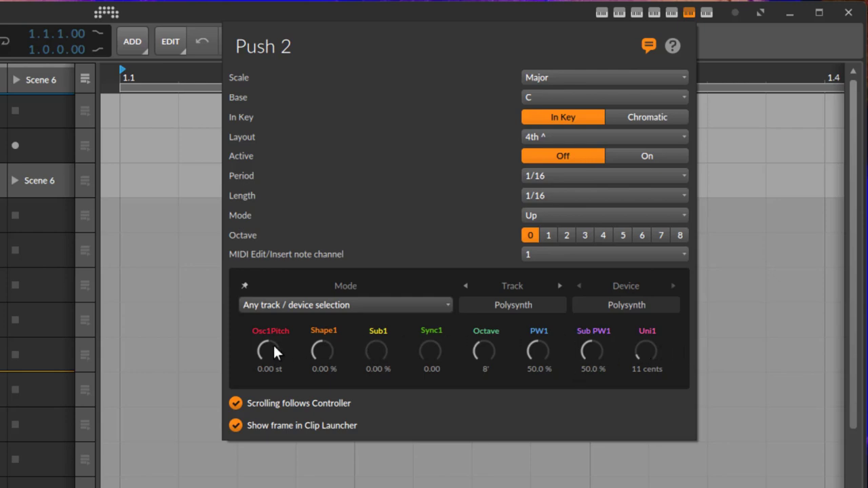
mouse_move(271, 356)
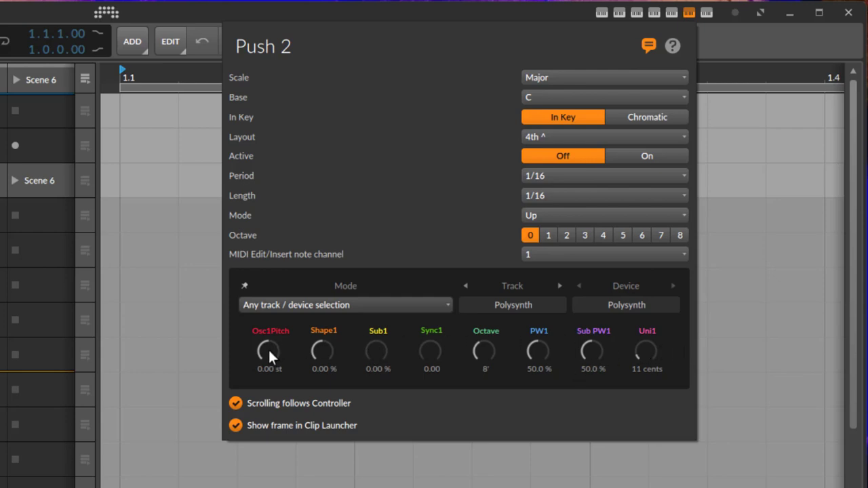
mouse_move(676, 354)
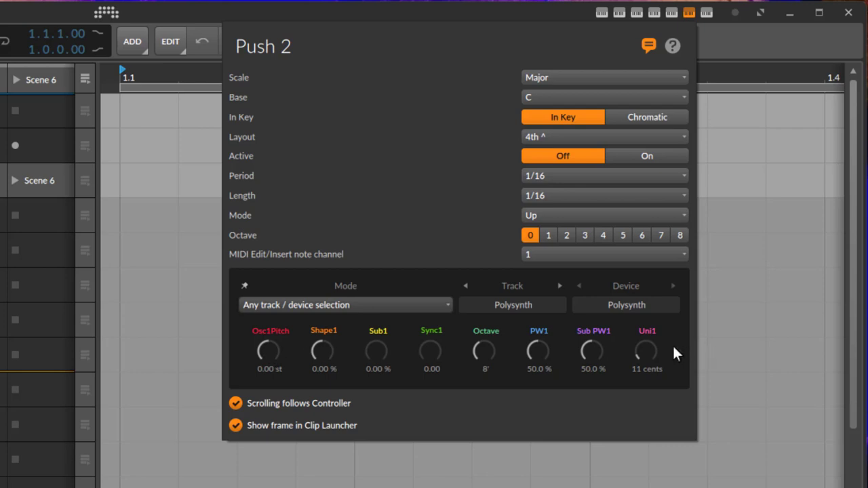
mouse_move(265, 349)
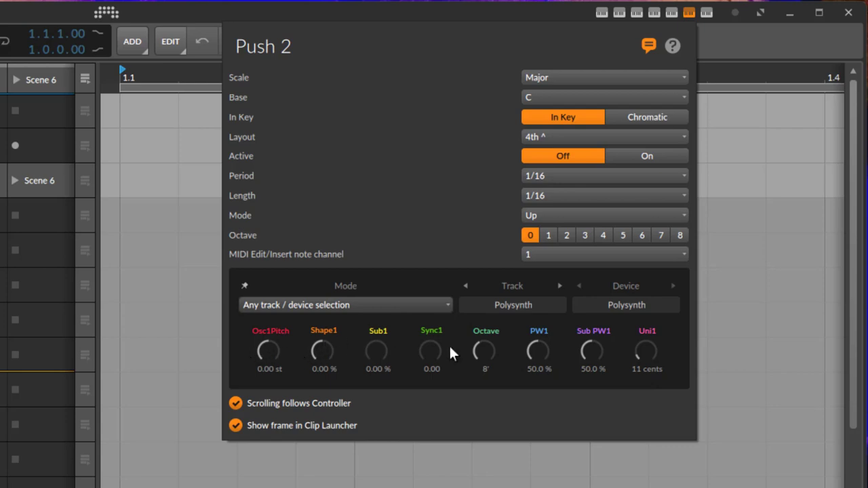
mouse_move(278, 307)
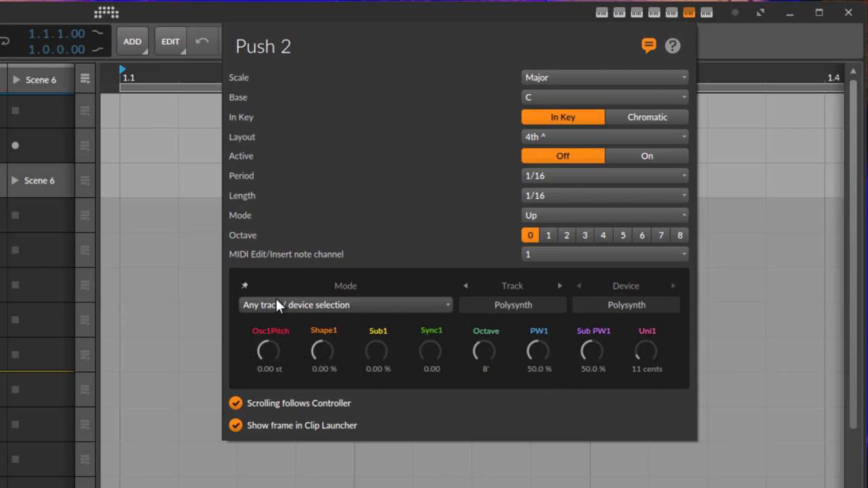
mouse_move(388, 308)
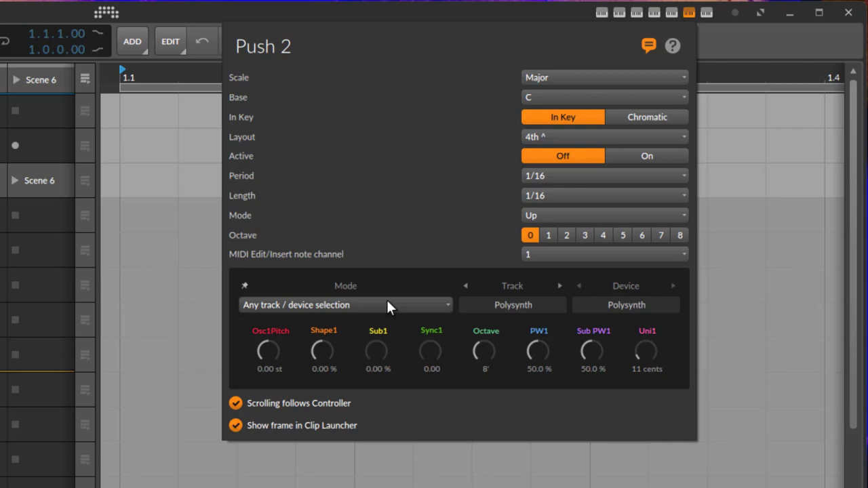
left_click(344, 305)
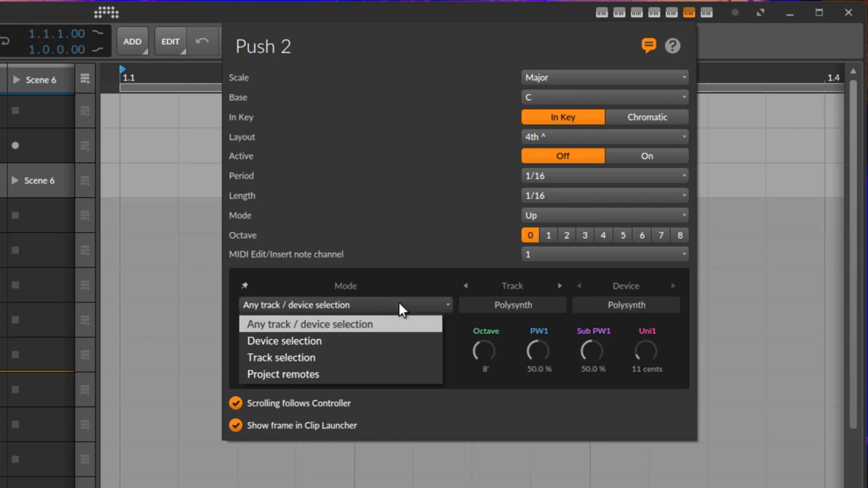
mouse_move(341, 341)
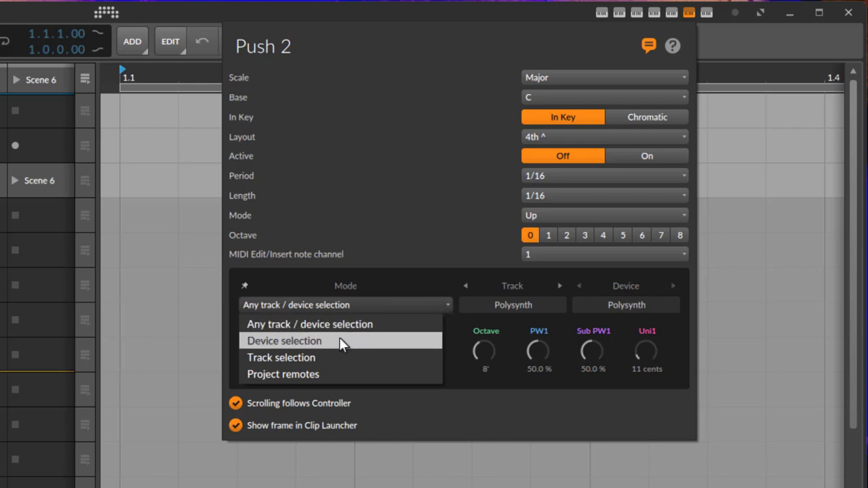
mouse_move(339, 358)
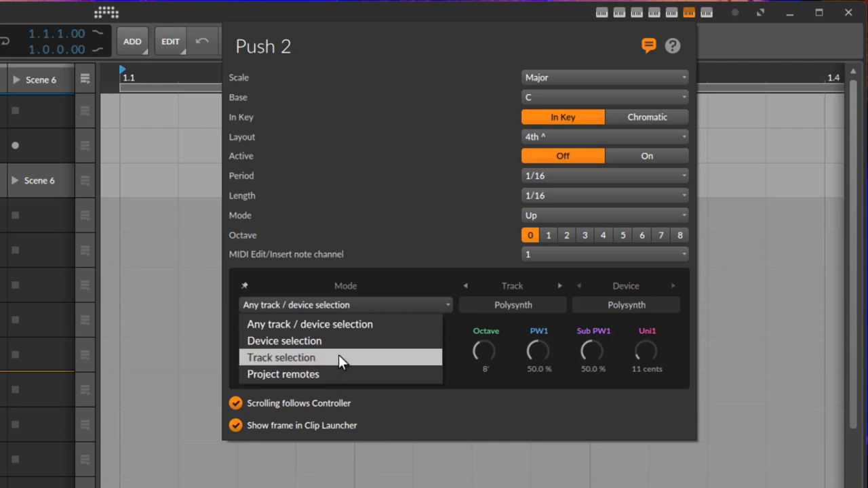
mouse_move(359, 341)
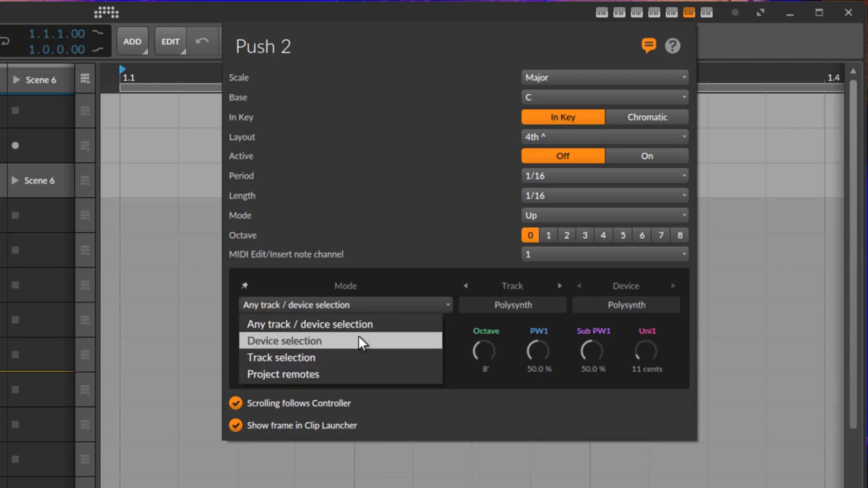
mouse_move(428, 299)
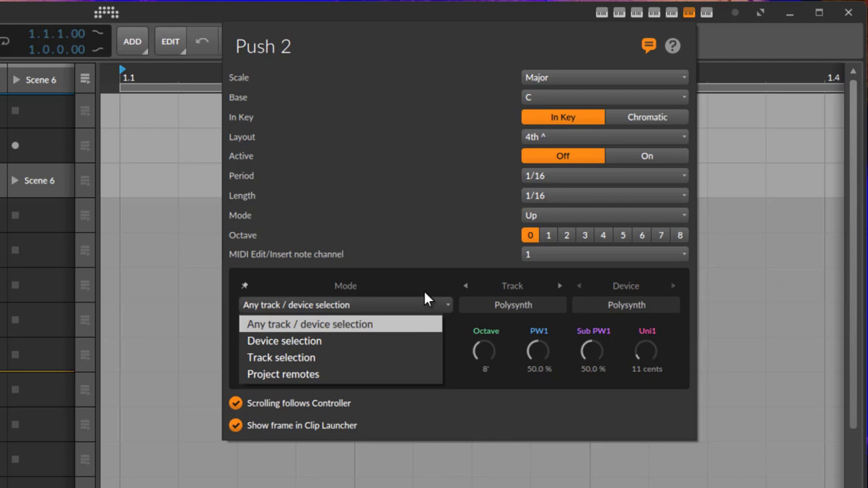
mouse_move(416, 312)
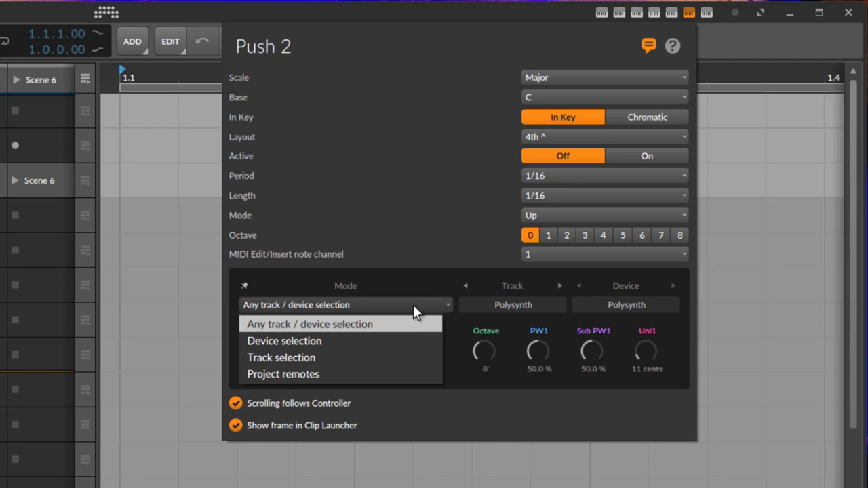
mouse_move(400, 328)
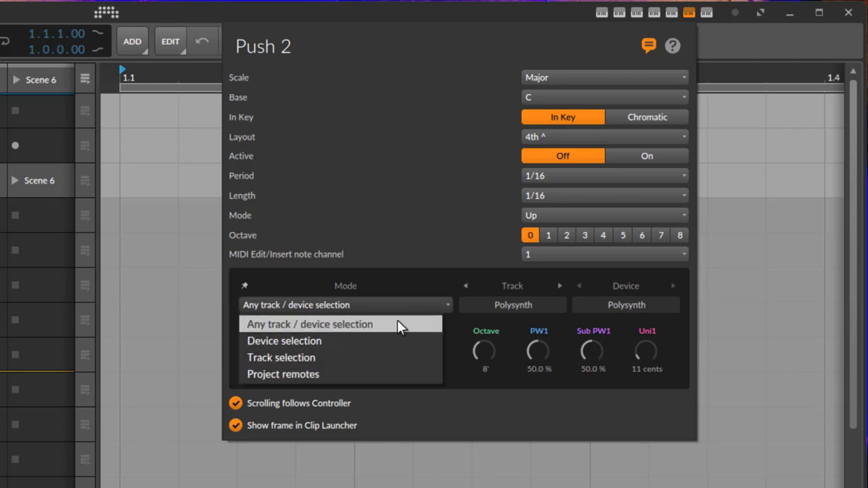
mouse_move(400, 327)
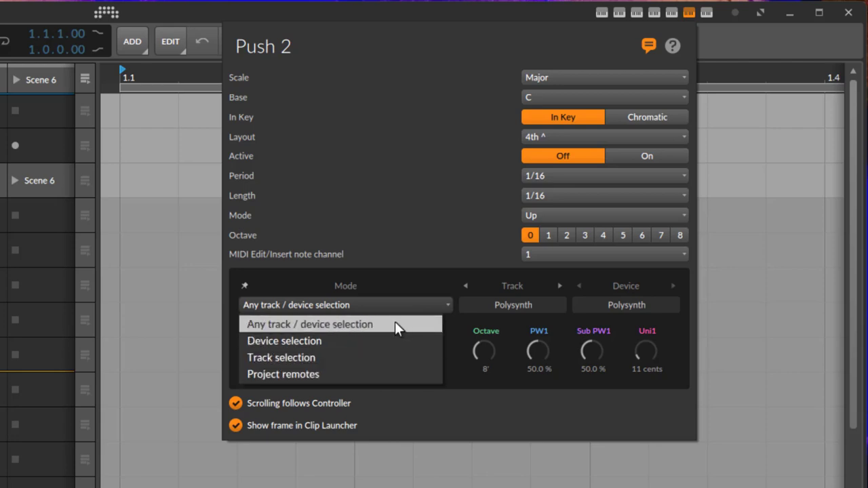
left_click(309, 324)
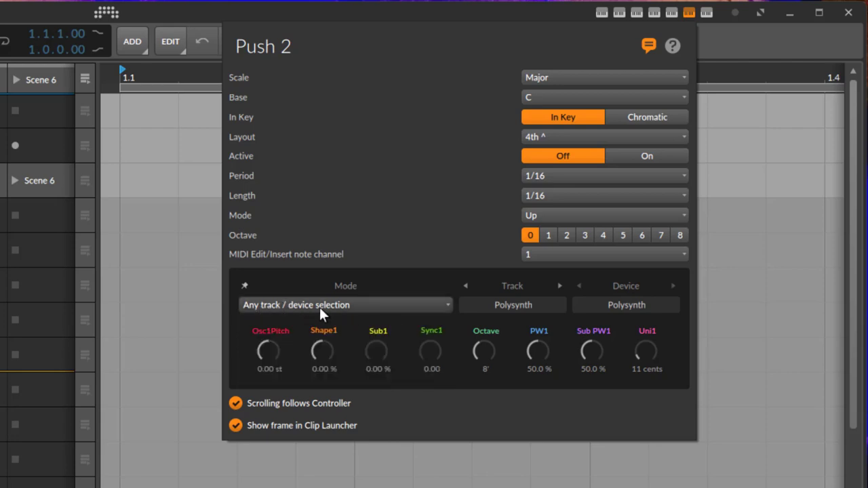
mouse_move(281, 300)
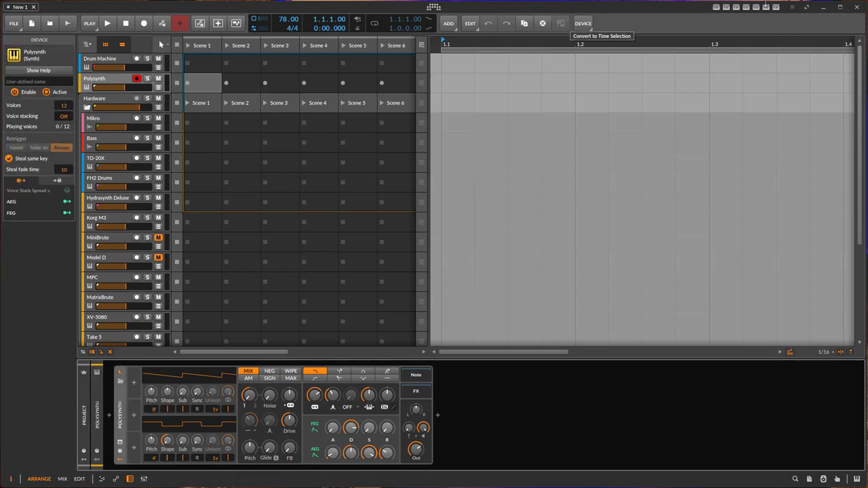
- Reopen Push 2 settings and set its remote Mode to Device selection
left_click(401, 272)
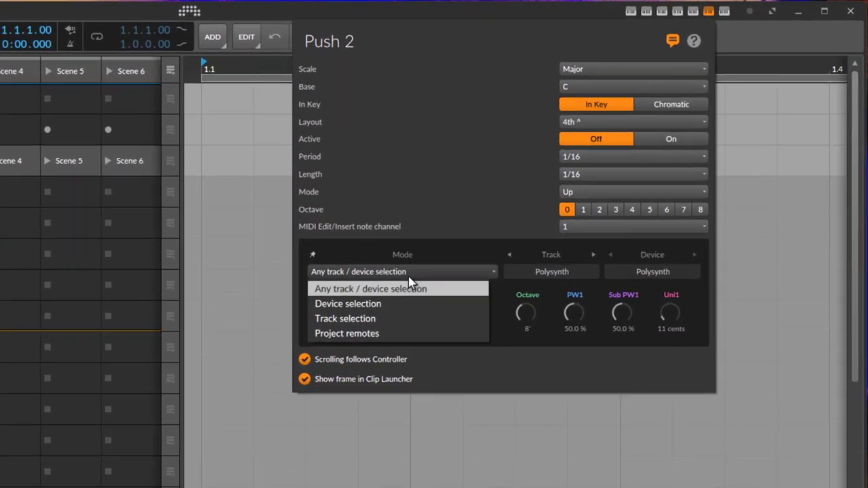
left_click(348, 303)
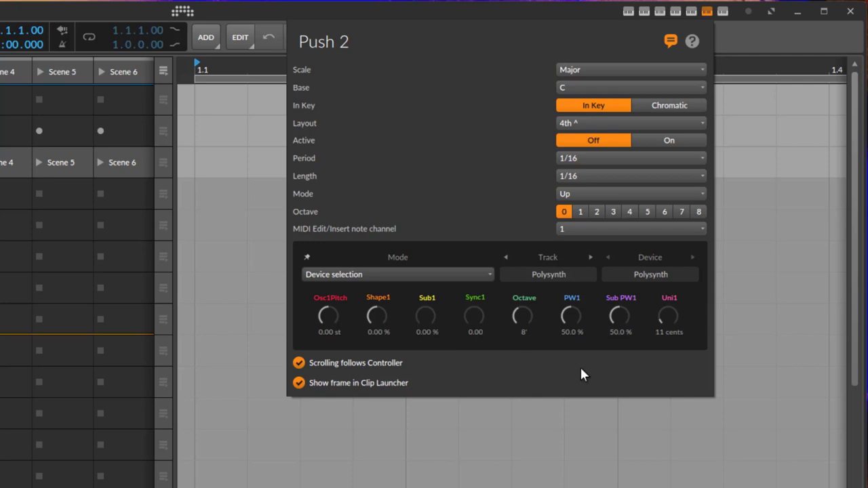
mouse_move(490, 347)
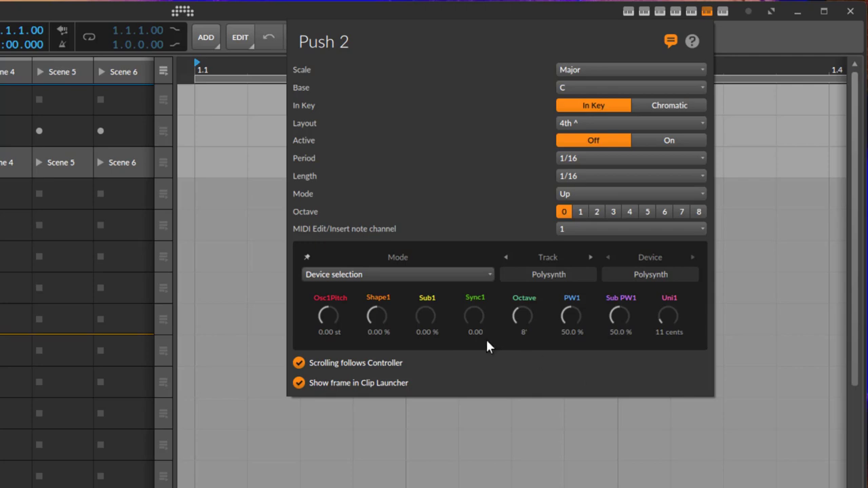
mouse_move(483, 323)
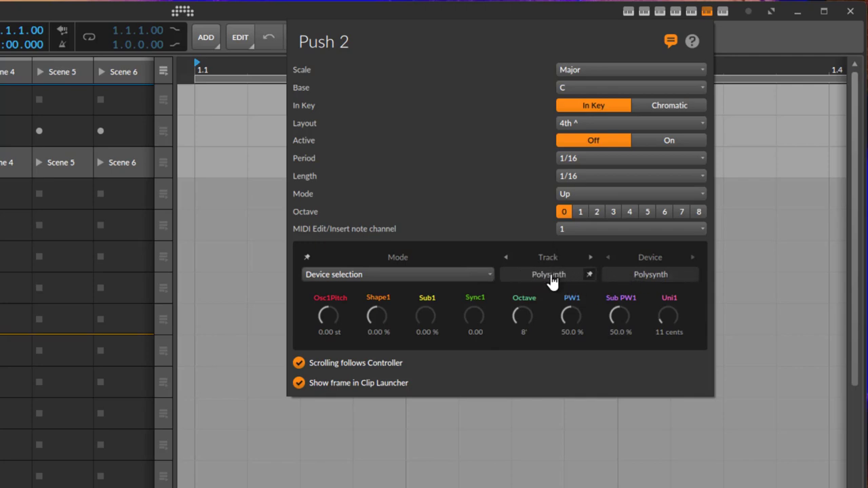
mouse_move(695, 277)
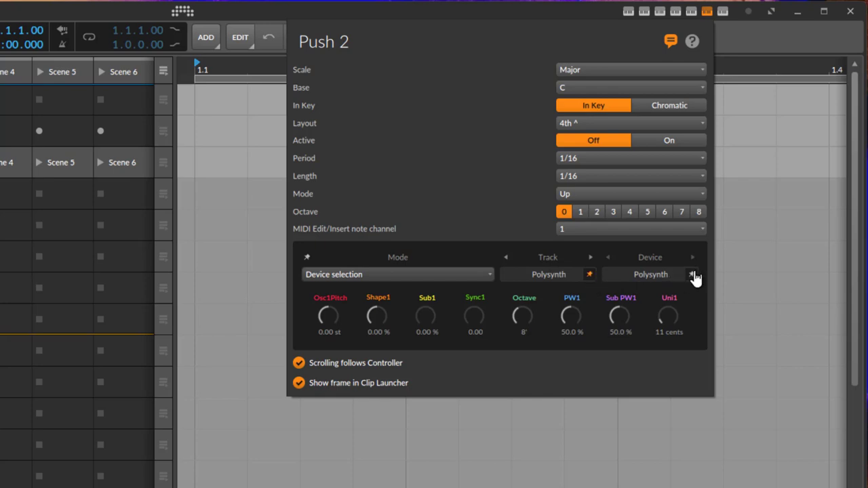
mouse_move(586, 281)
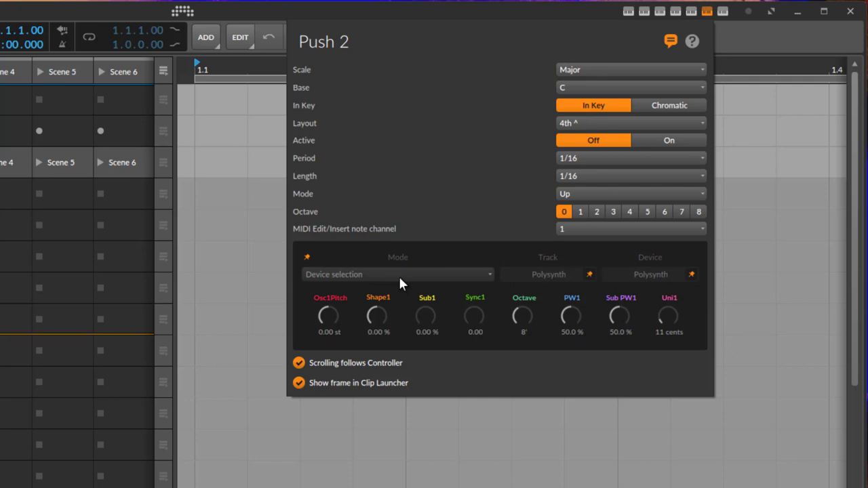
mouse_move(413, 282)
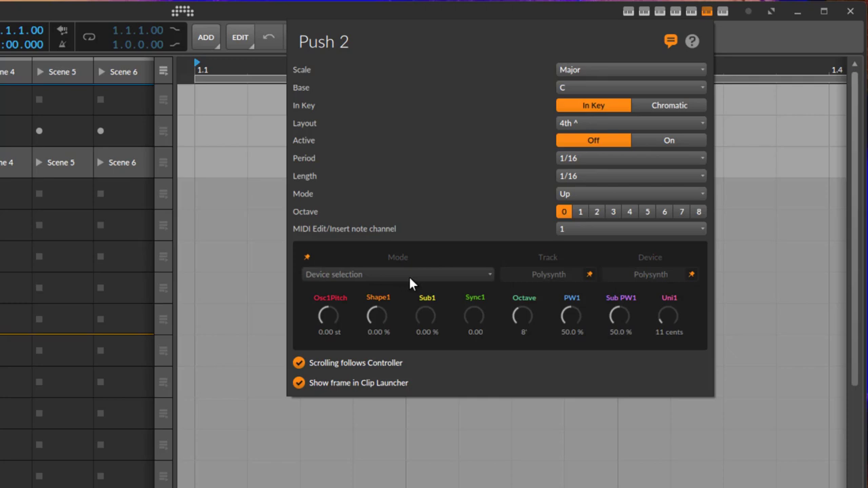
mouse_move(424, 296)
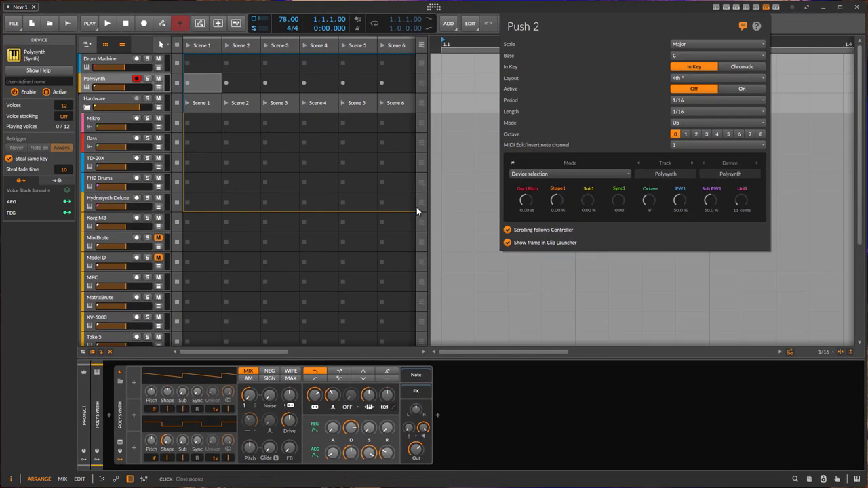
mouse_move(326, 246)
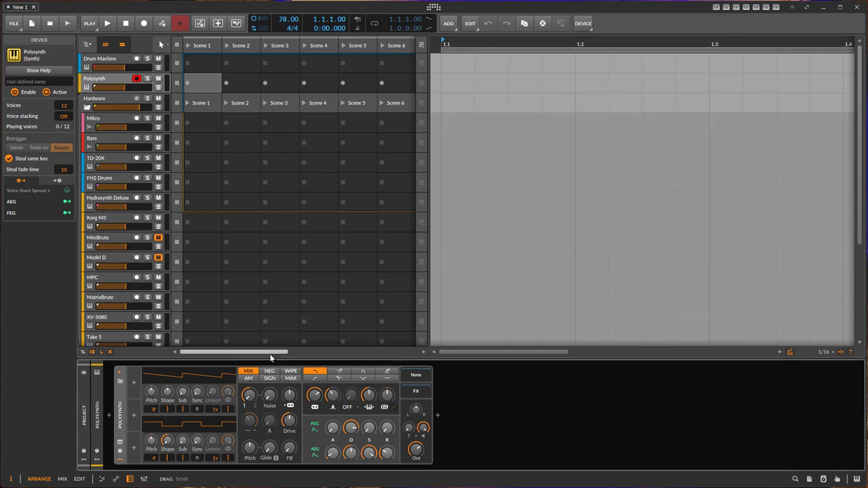
mouse_move(434, 8)
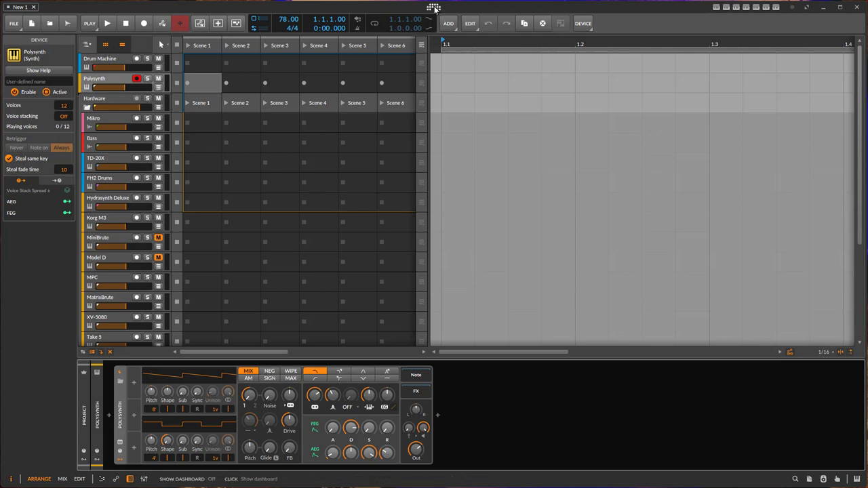
- Reopen the Push 2 controller settings from the title bar icon
left_click(766, 7)
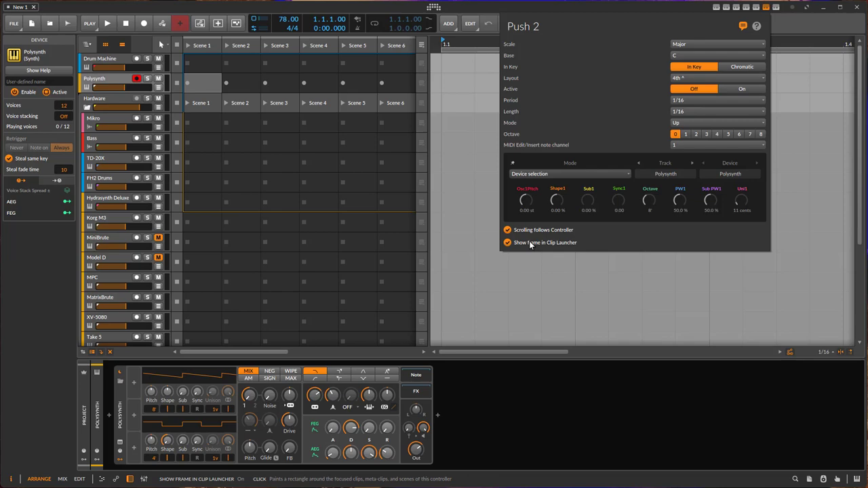
mouse_move(530, 242)
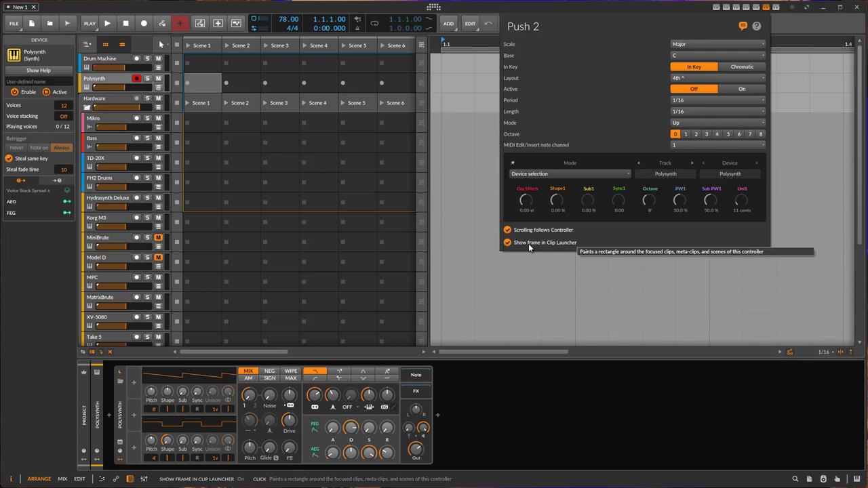
mouse_move(541, 248)
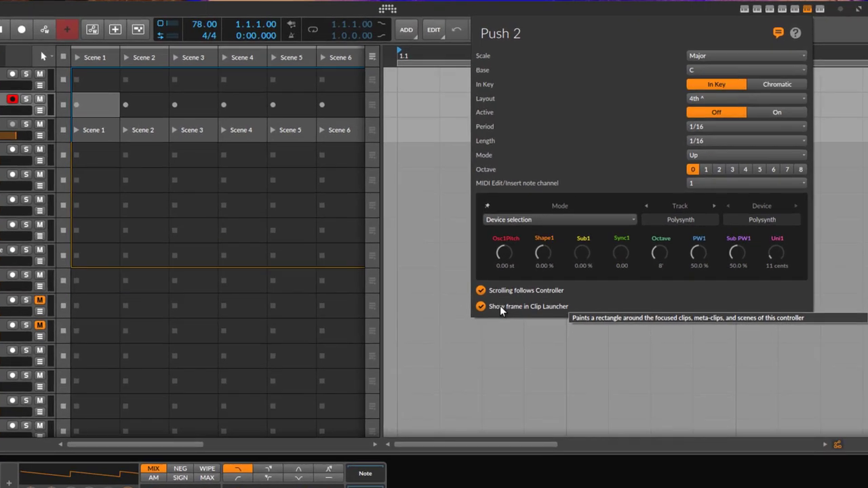
mouse_move(526, 309)
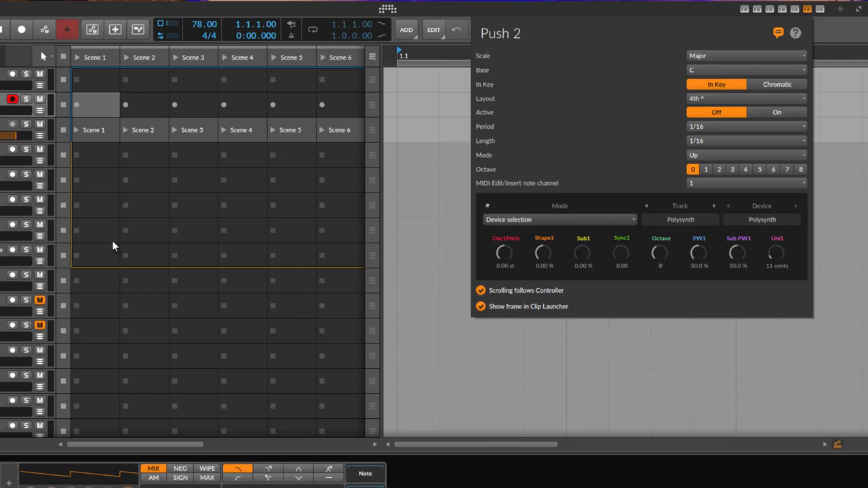
mouse_move(114, 237)
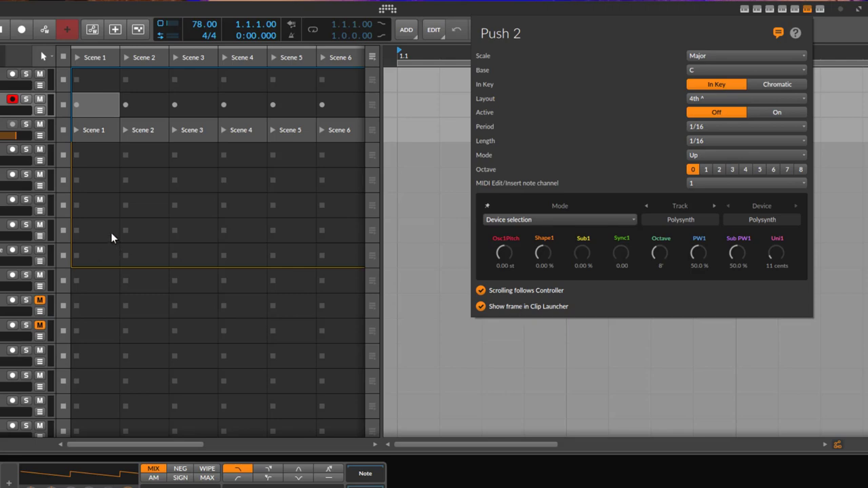
mouse_move(106, 238)
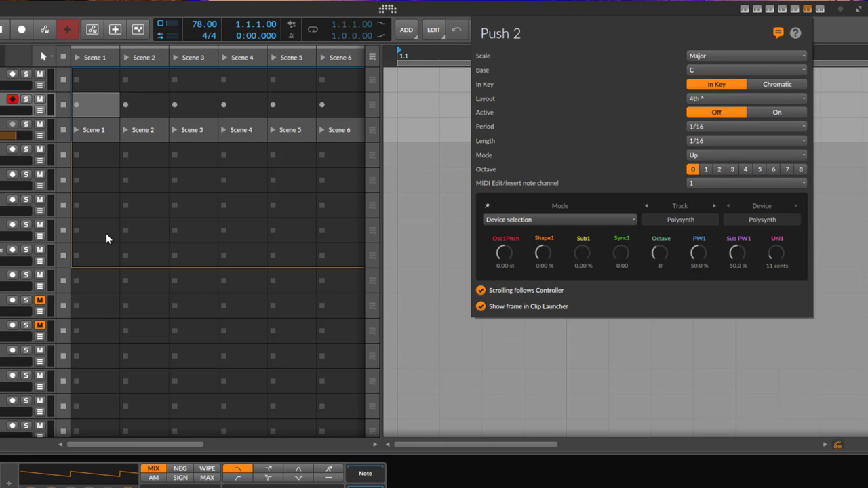
mouse_move(200, 287)
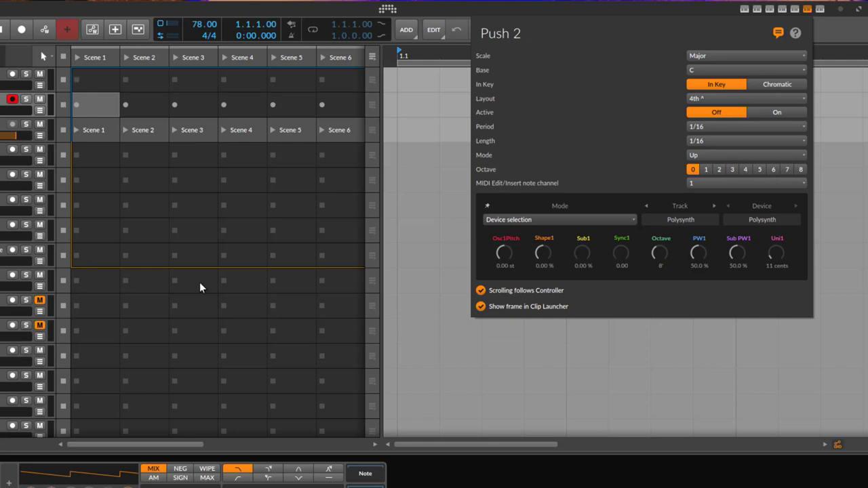
mouse_move(100, 276)
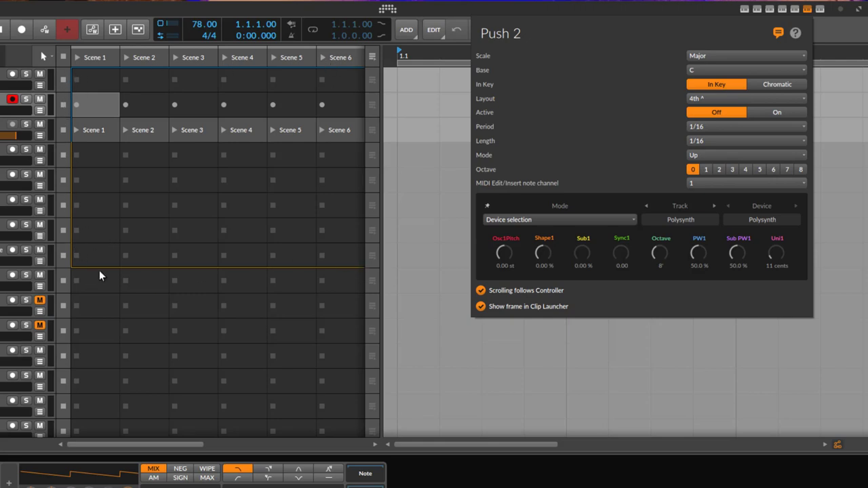
mouse_move(77, 199)
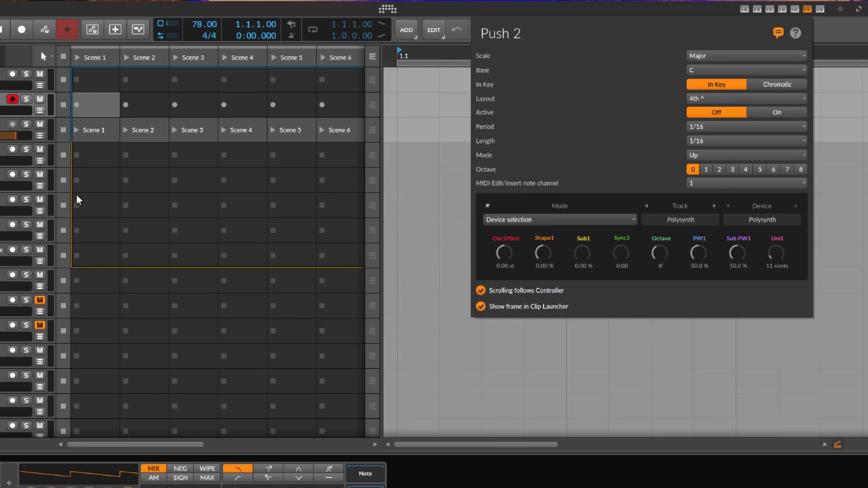
mouse_move(96, 188)
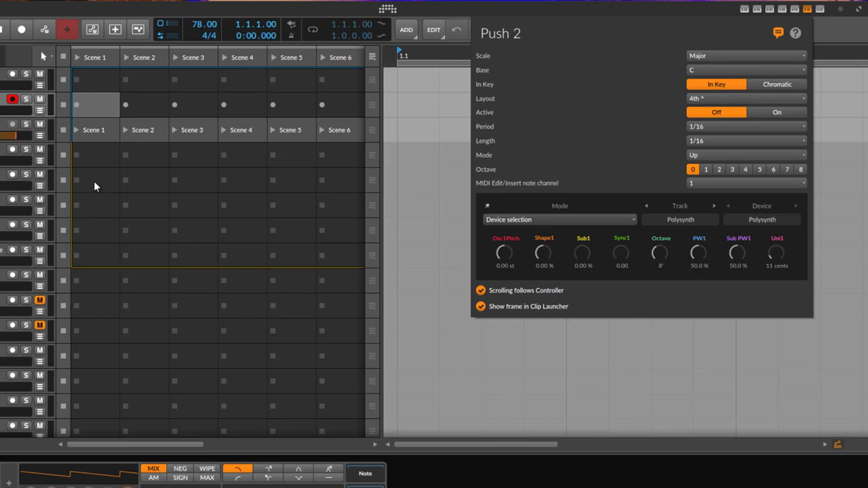
- Uncheck 'Show frame in Clip Launcher' in the Push 2 controller panel
left_click(481, 306)
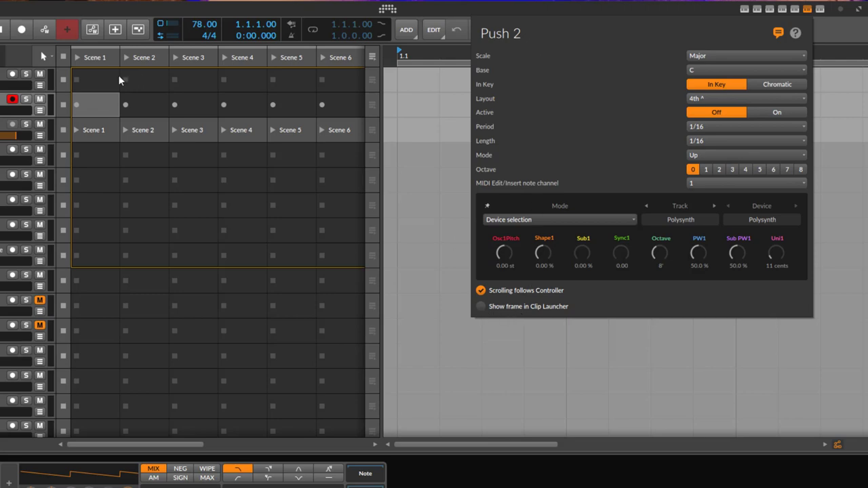
mouse_move(492, 312)
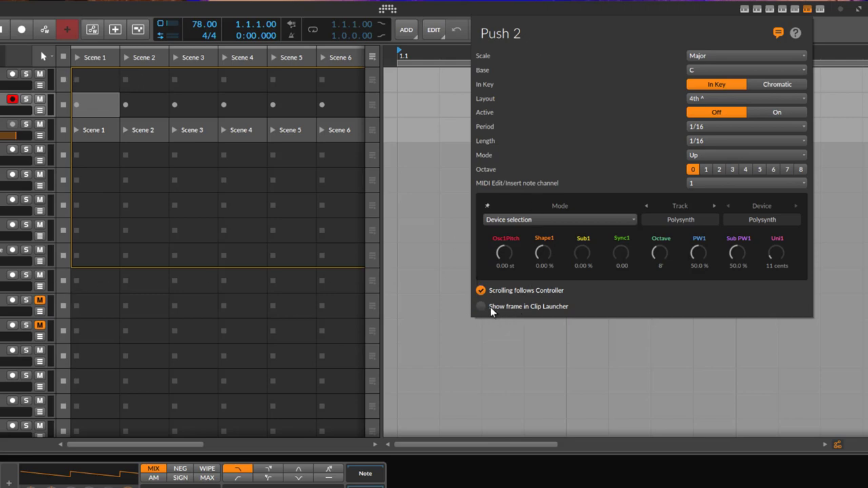
left_click(480, 305)
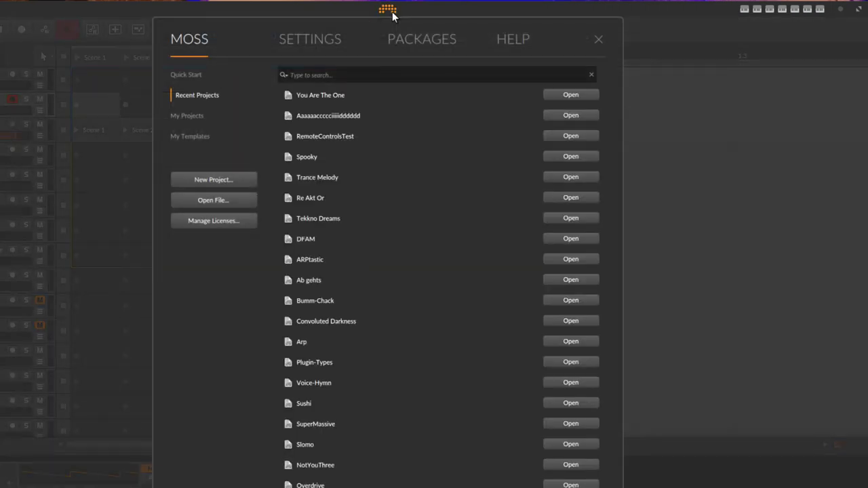
- Inspect the Push 2 entry under Settings > Controllers and re-enable its clip launcher frame
left_click(310, 38)
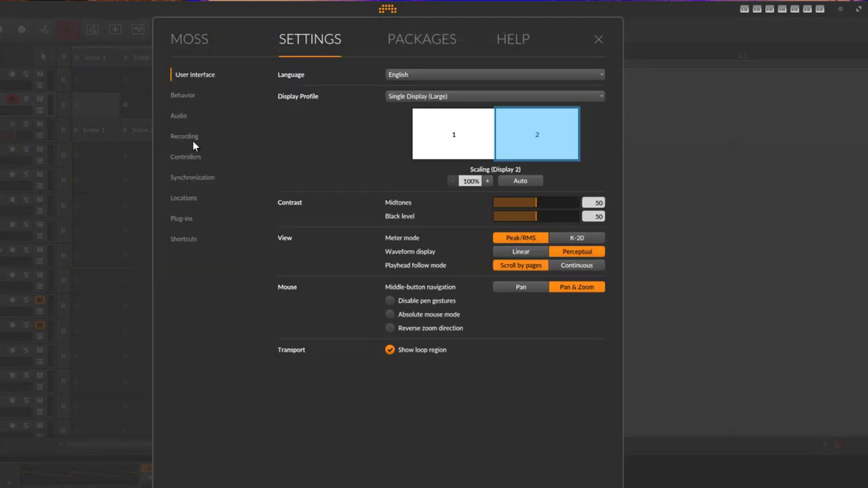
left_click(190, 157)
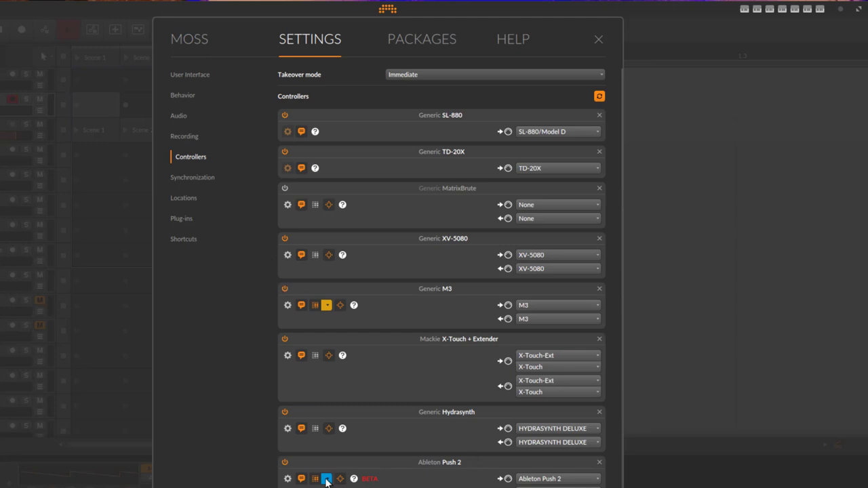
scroll("down", 3)
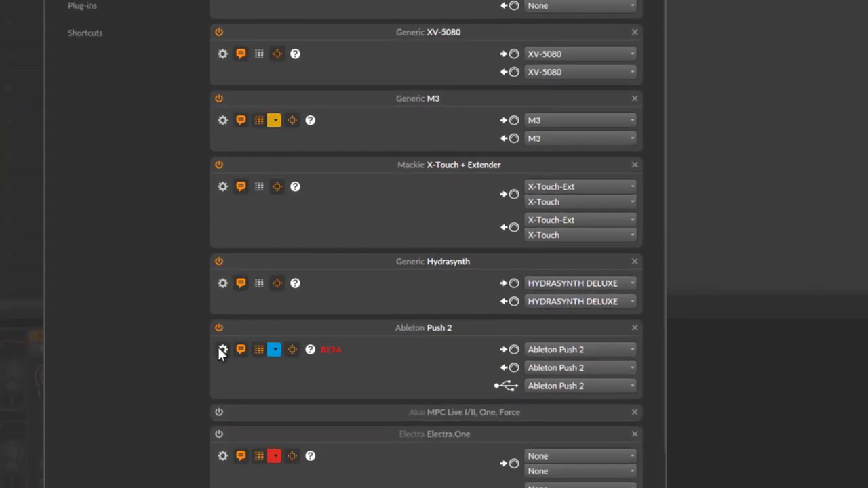
left_click(223, 350)
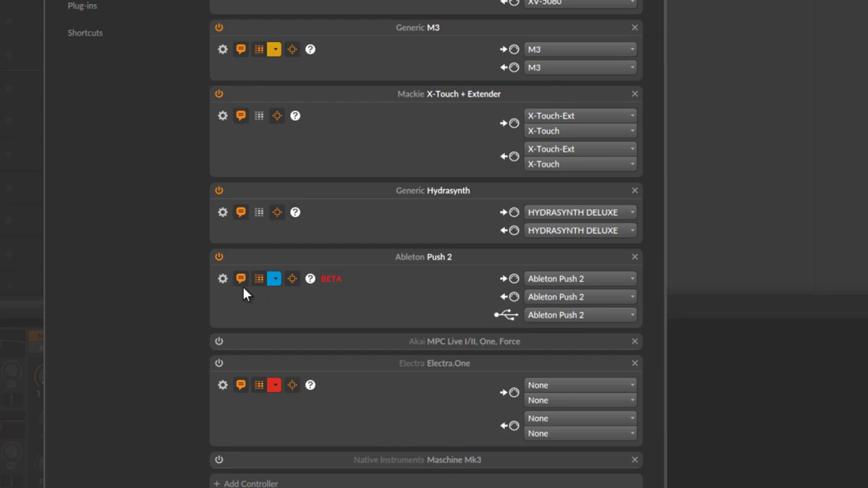
mouse_move(190, 267)
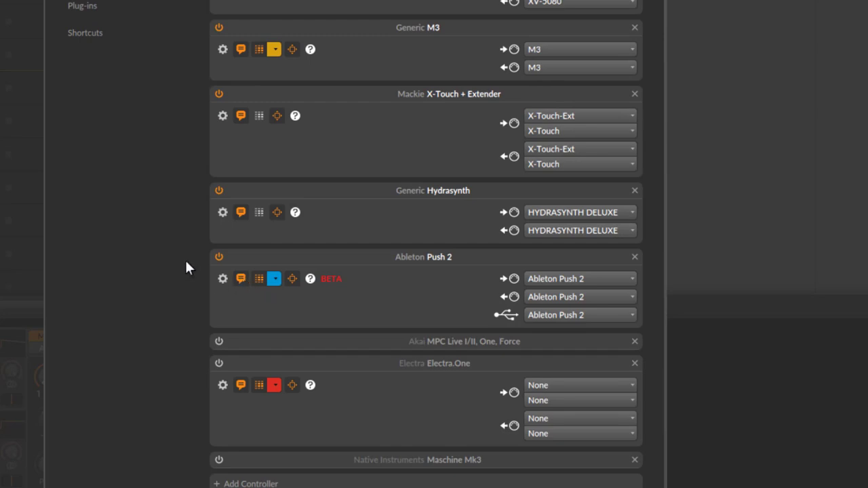
mouse_move(242, 285)
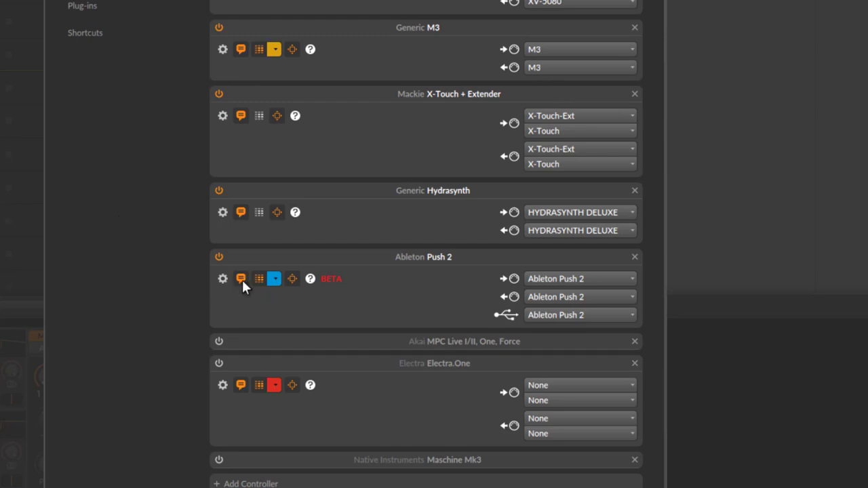
mouse_move(259, 279)
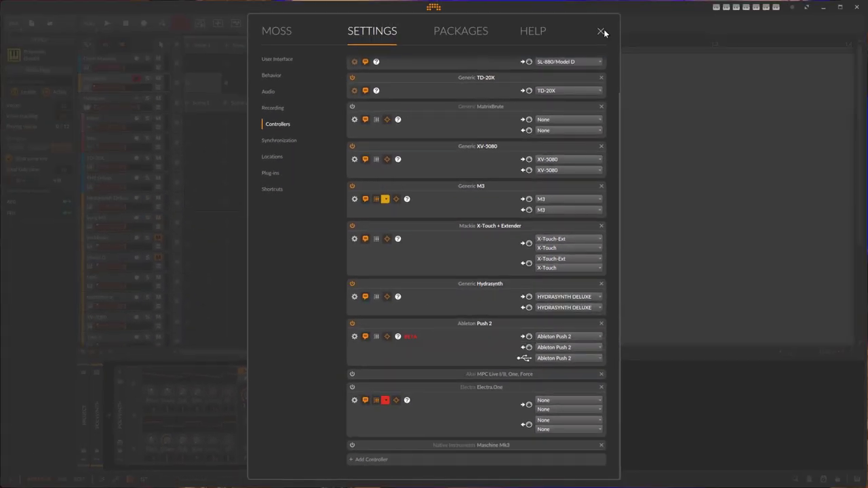
left_click(599, 32)
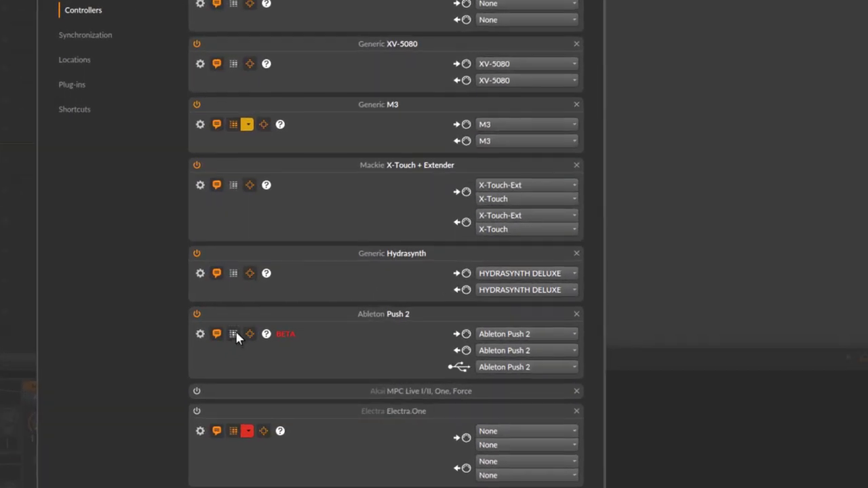
left_click(247, 334)
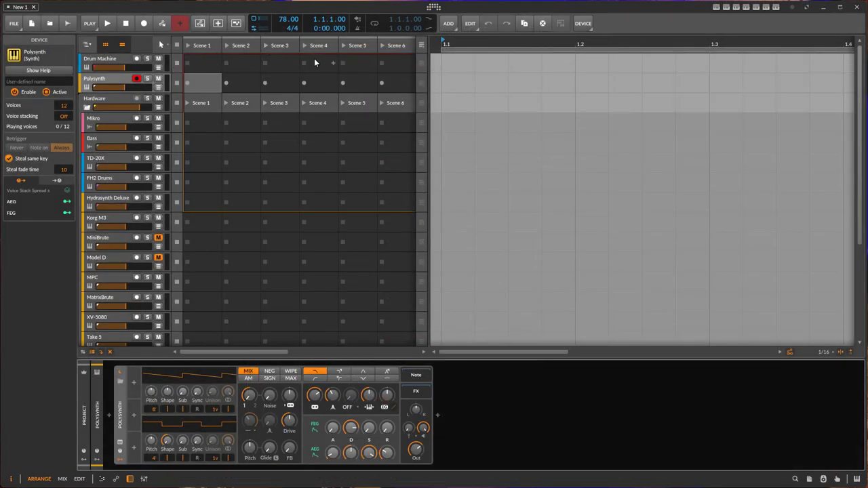
mouse_move(433, 7)
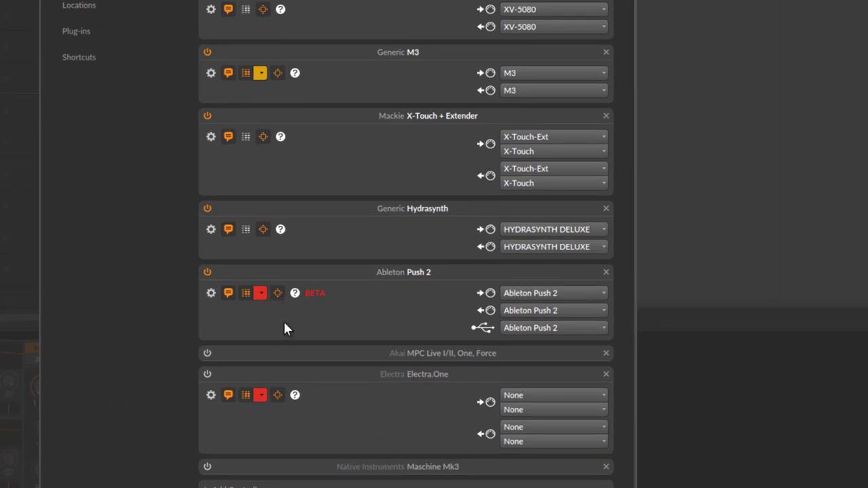
mouse_move(277, 293)
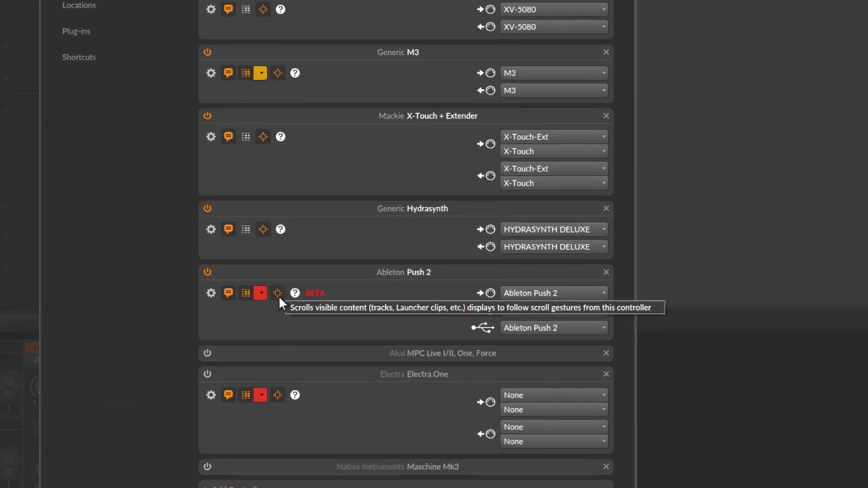
mouse_move(324, 330)
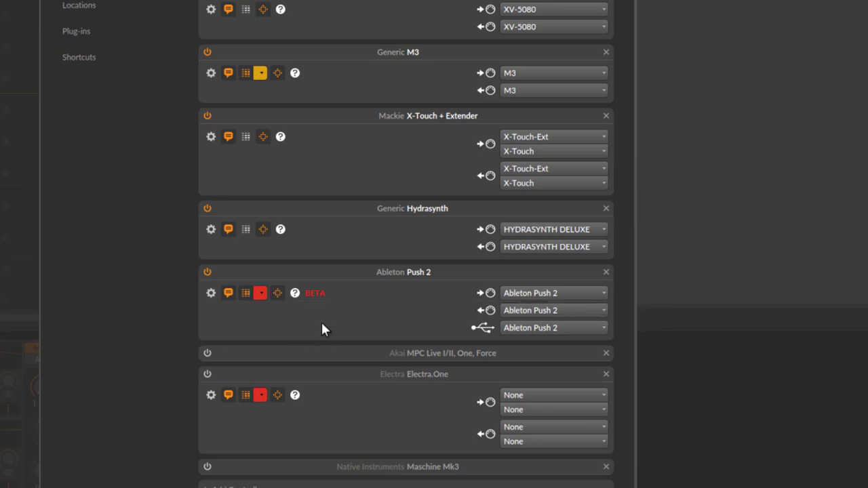
mouse_move(325, 309)
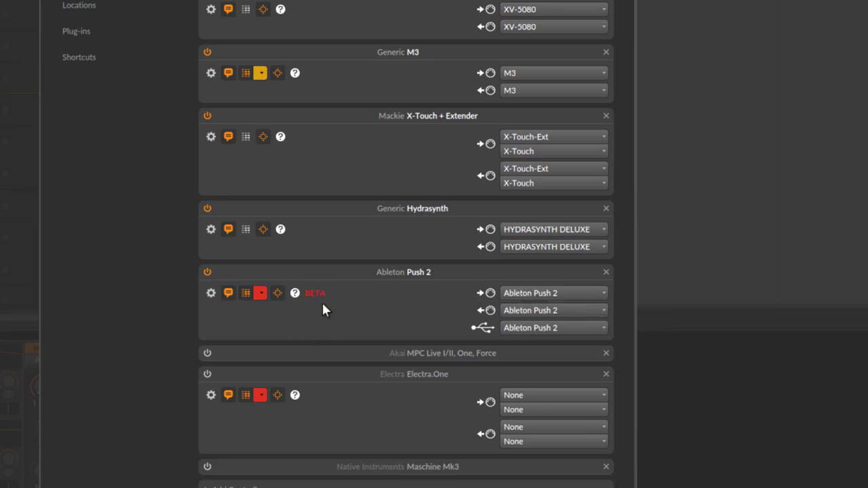
mouse_move(348, 310)
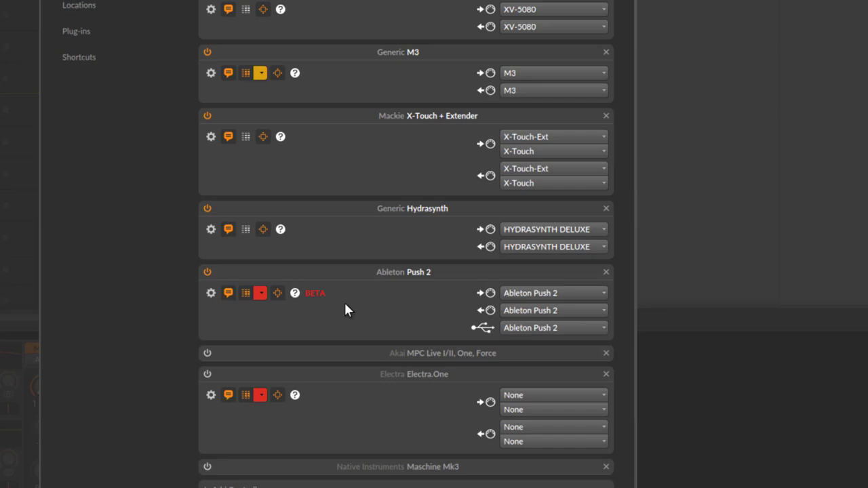
mouse_move(327, 319)
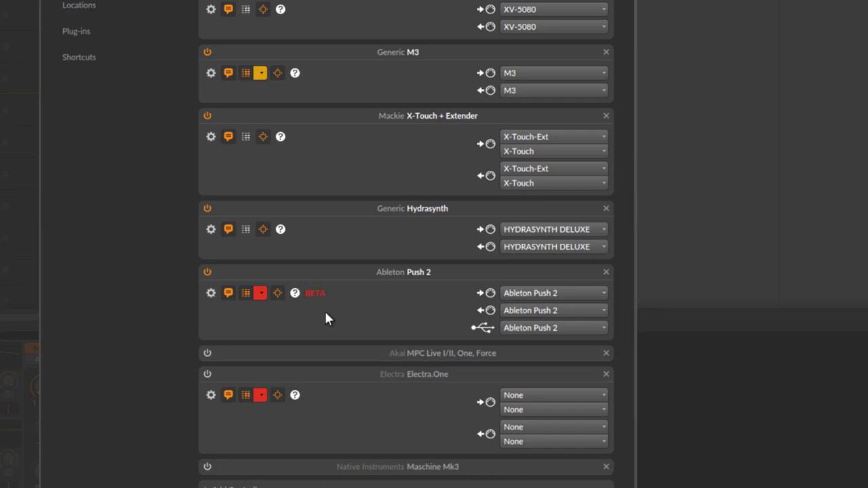
mouse_move(332, 319)
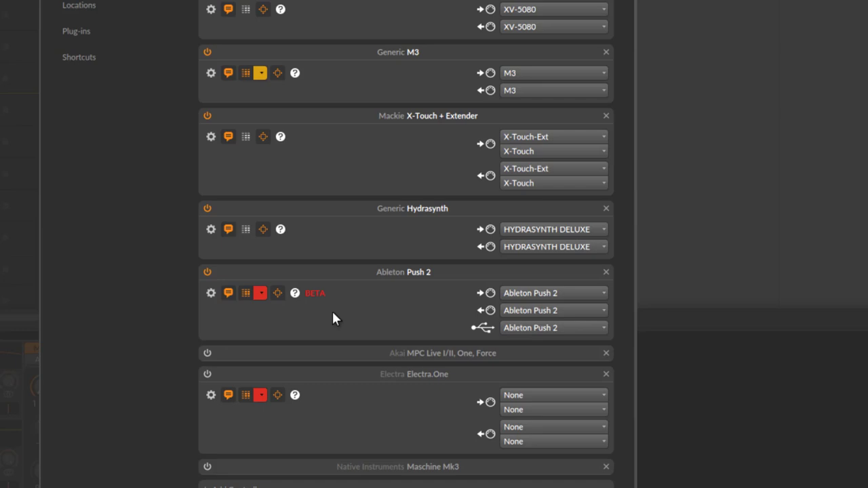
mouse_move(317, 290)
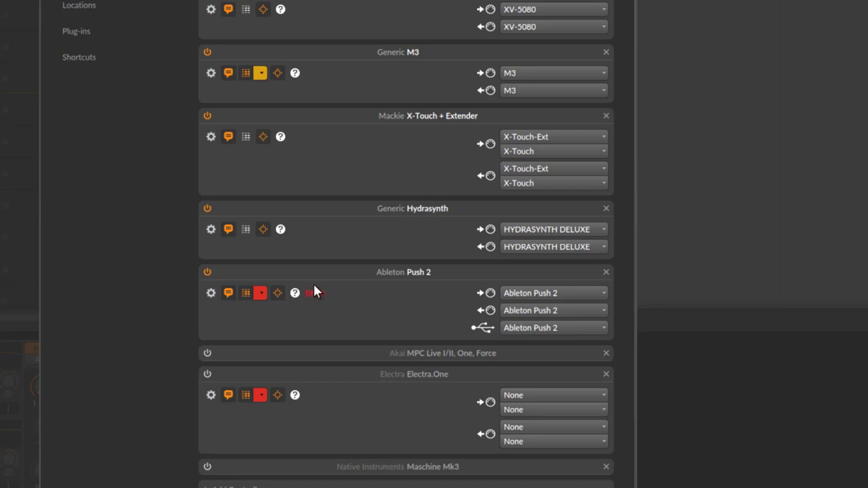
mouse_move(512, 284)
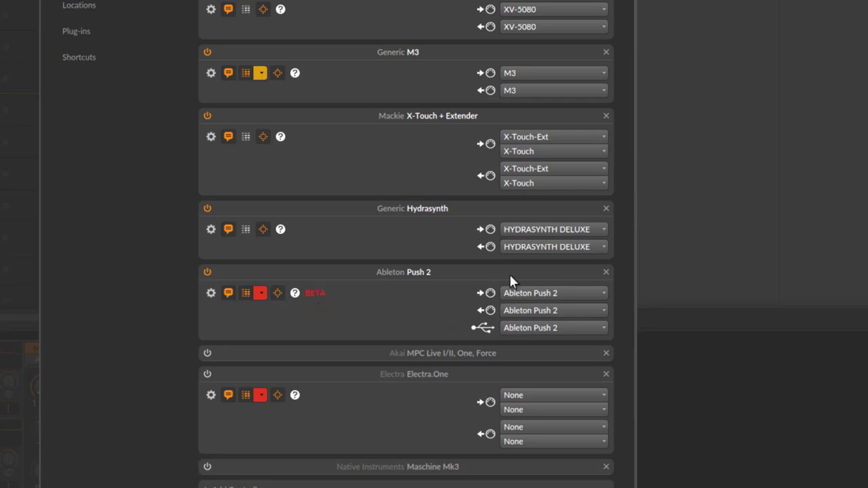
mouse_move(366, 319)
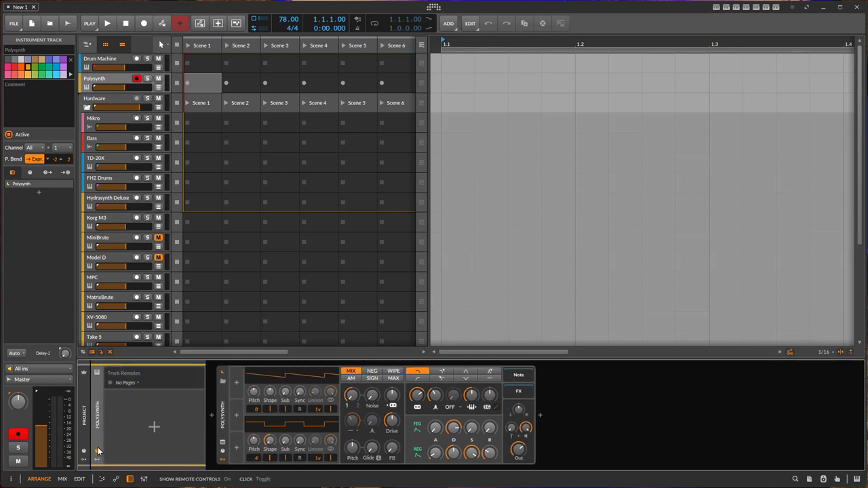
mouse_move(106, 405)
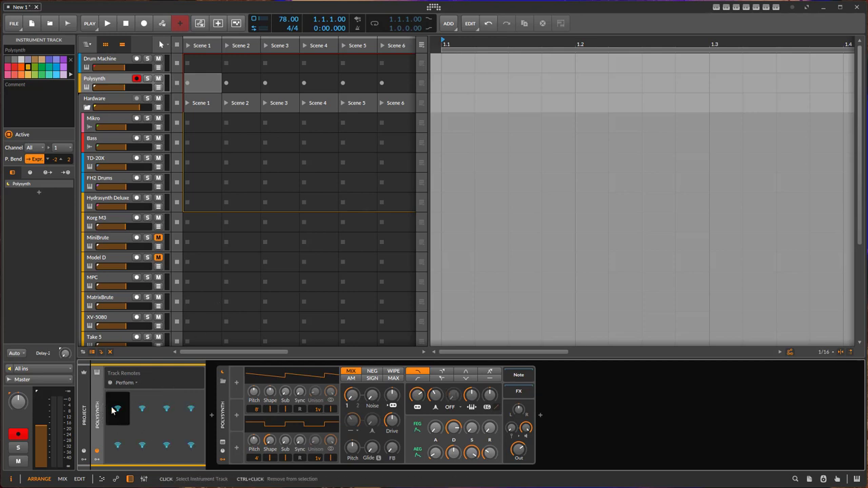
- Map filter frequency to the first track remote and add Delay-4 after Polysynth
left_click(117, 408)
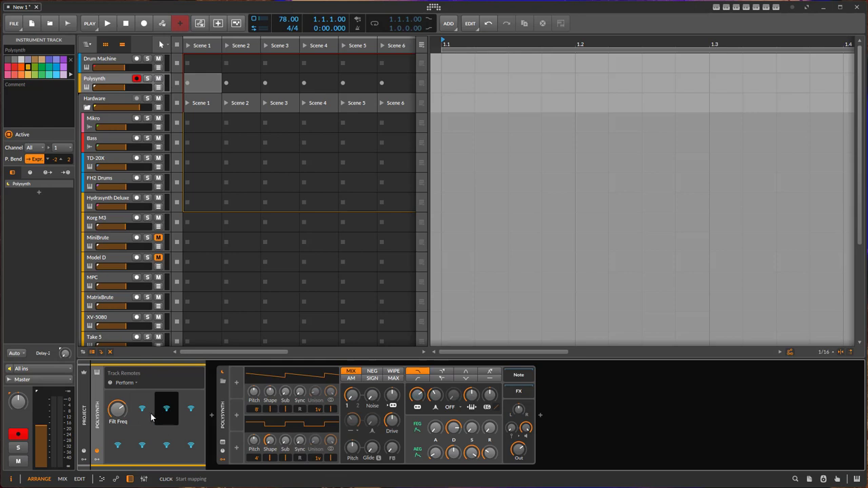
left_click(142, 409)
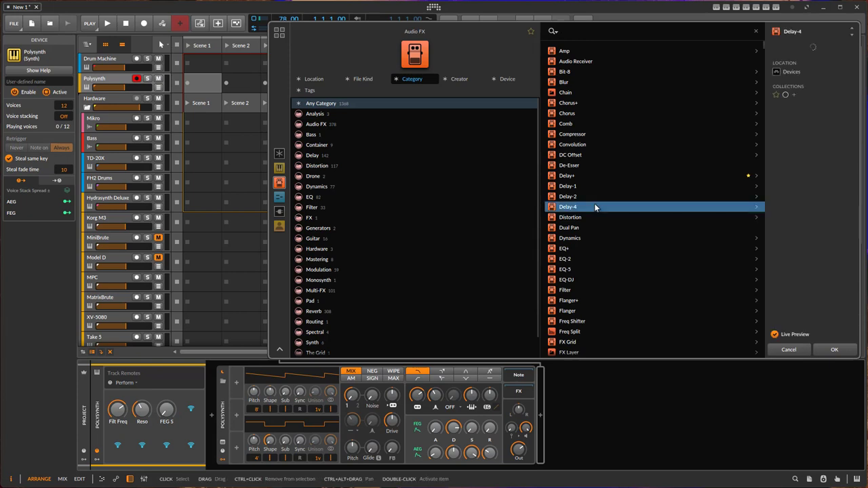
left_click(834, 349)
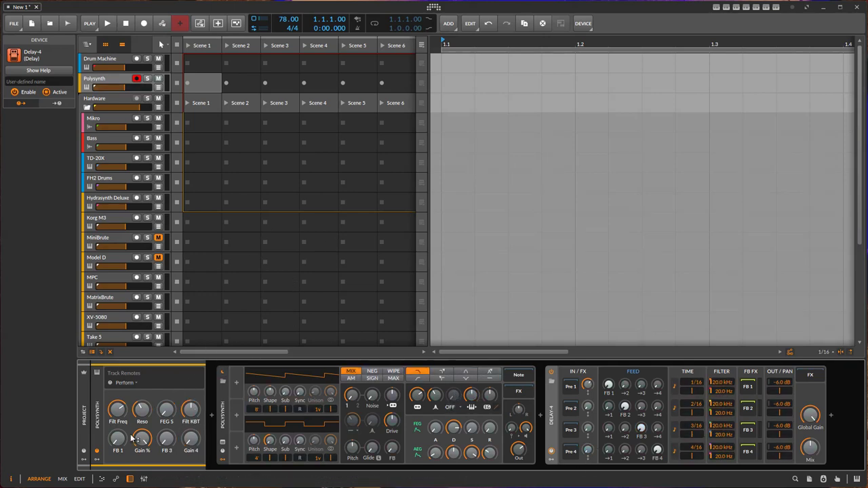
- Switch to the Mixer view showing track remote knobs above Drum Machine and Polysynth
left_click(62, 479)
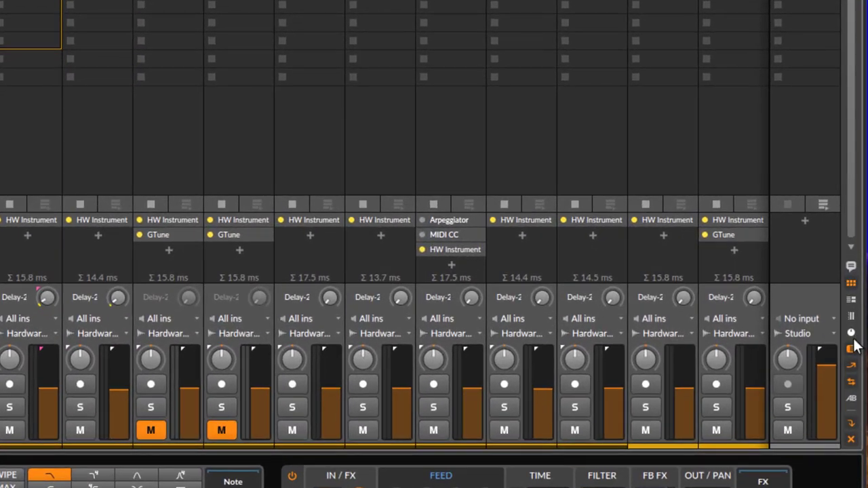
mouse_move(852, 339)
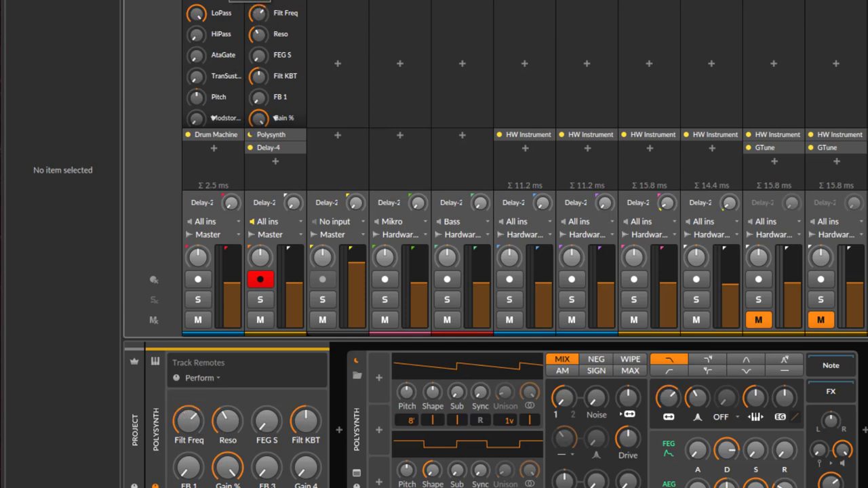
mouse_move(278, 12)
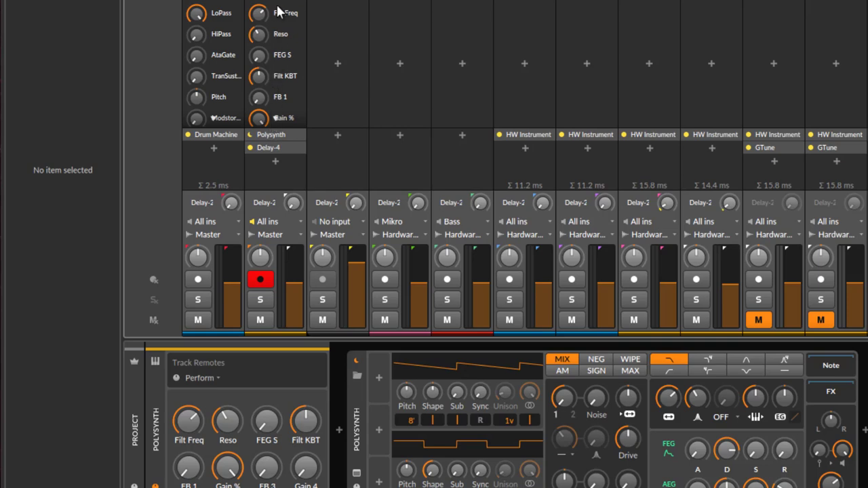
mouse_move(270, 130)
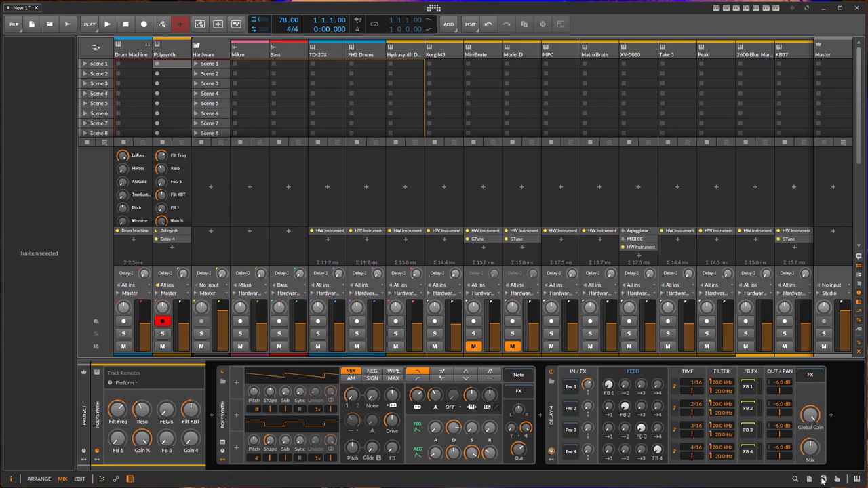
- In the Project Panel, select Hardware's Mikro track and toggle group headers off and on
left_click(823, 479)
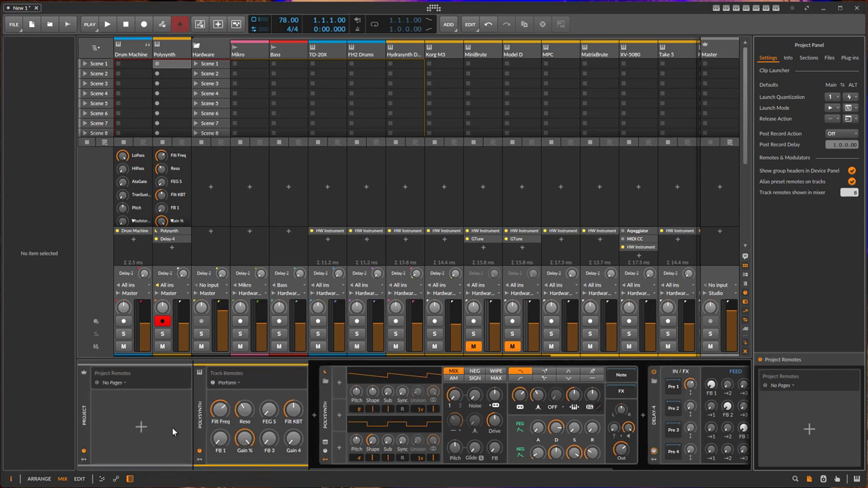
mouse_move(285, 376)
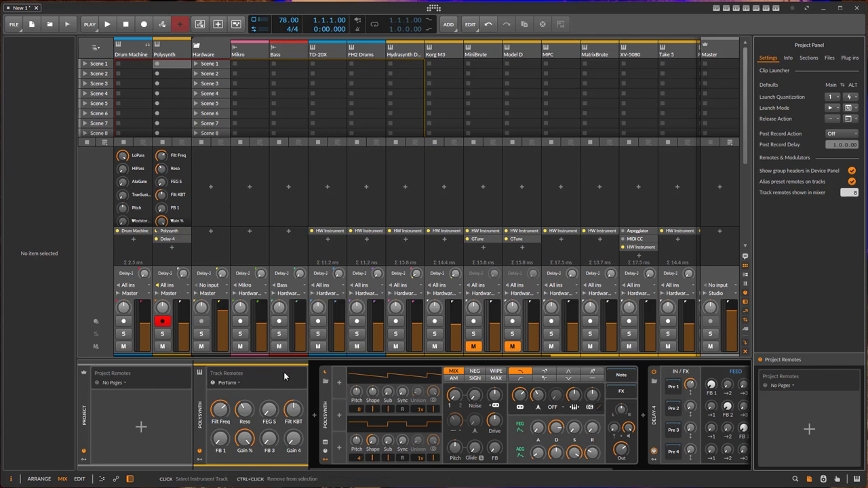
left_click(202, 51)
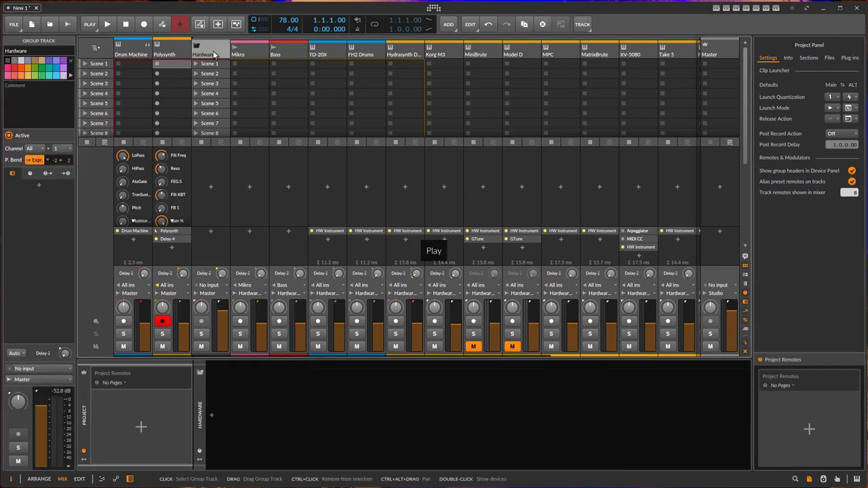
left_click(238, 50)
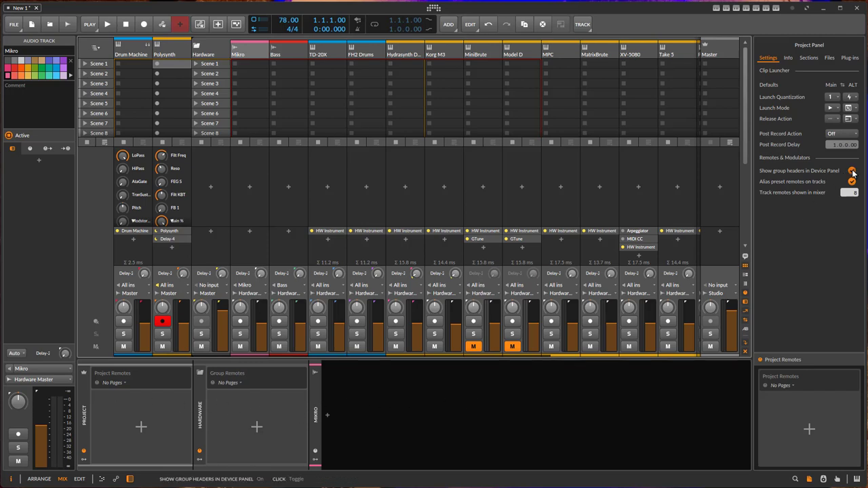
left_click(852, 171)
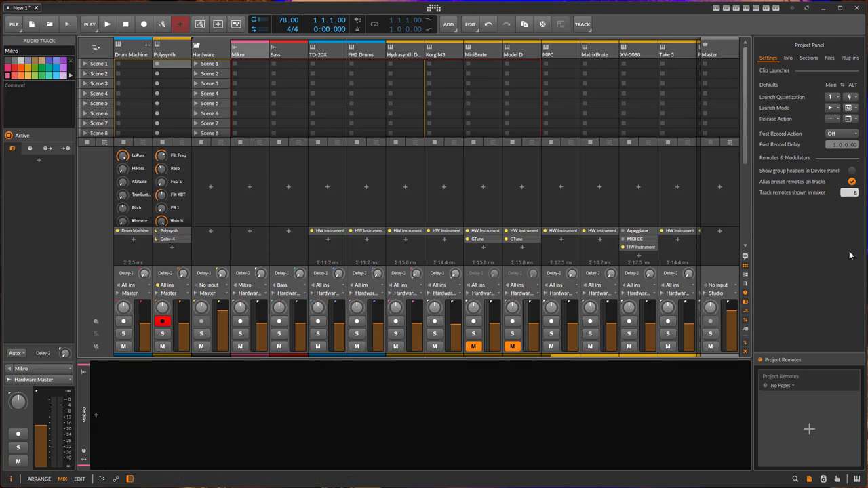
left_click(131, 54)
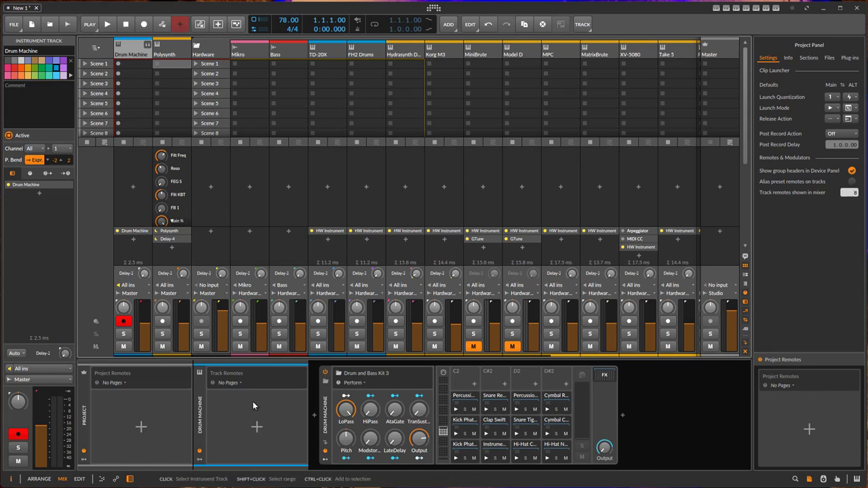
mouse_move(233, 402)
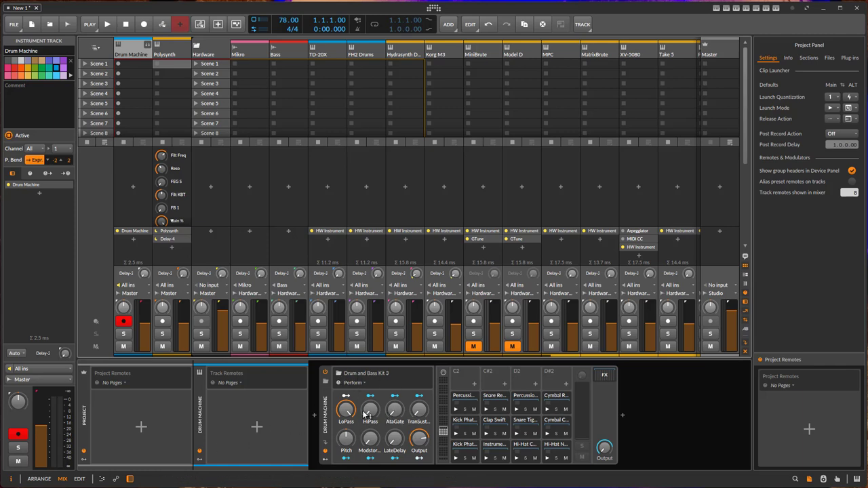
mouse_move(861, 183)
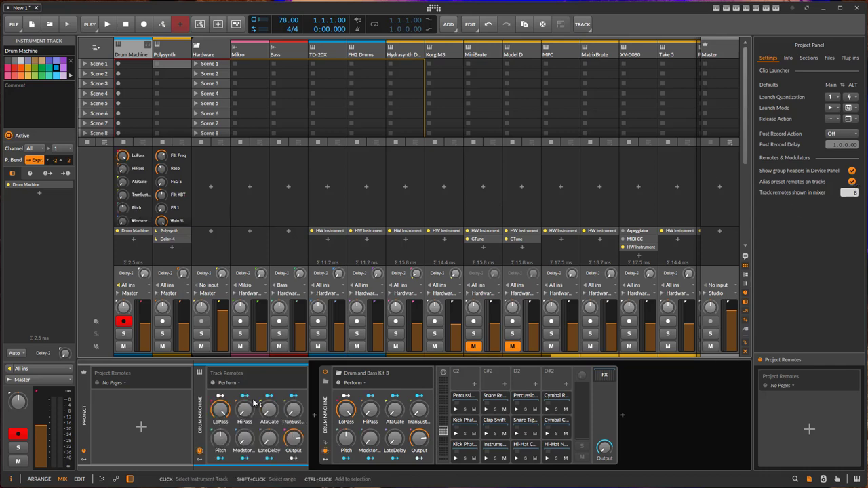
mouse_move(127, 142)
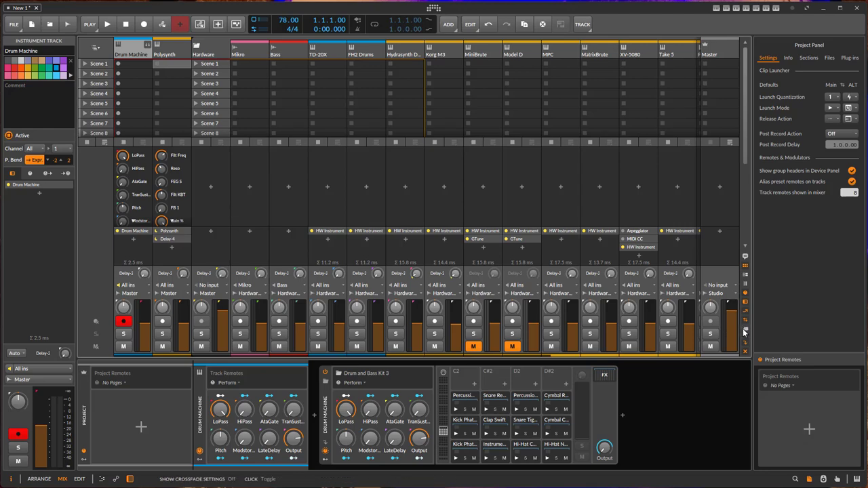
- Enable 'Alias preset remotes on tracks' so Drum Machine shows LoPass, HiPass, Pitch, Output
left_click(38, 479)
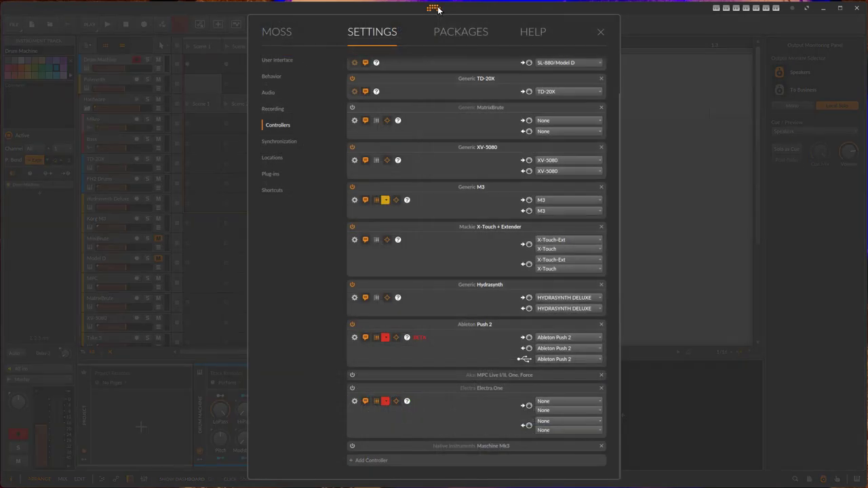
mouse_move(270, 136)
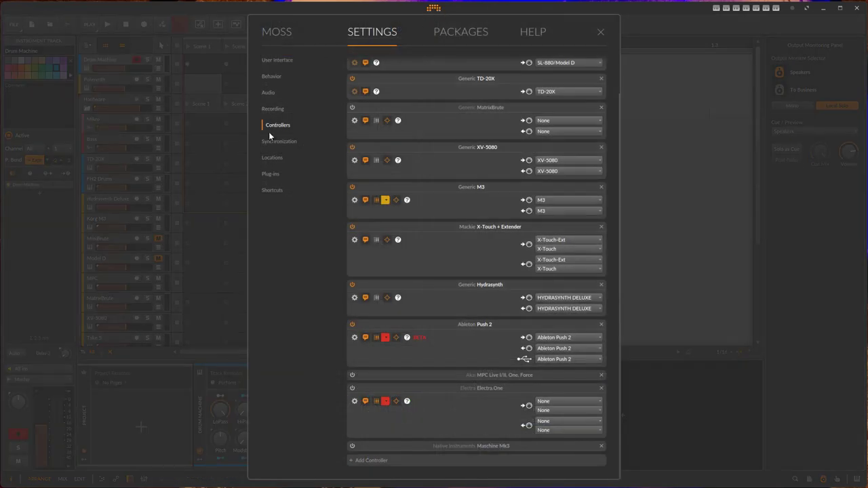
- Filter shortcuts by 'console' and run Show Control Script Console to see Push 2's log
left_click(272, 190)
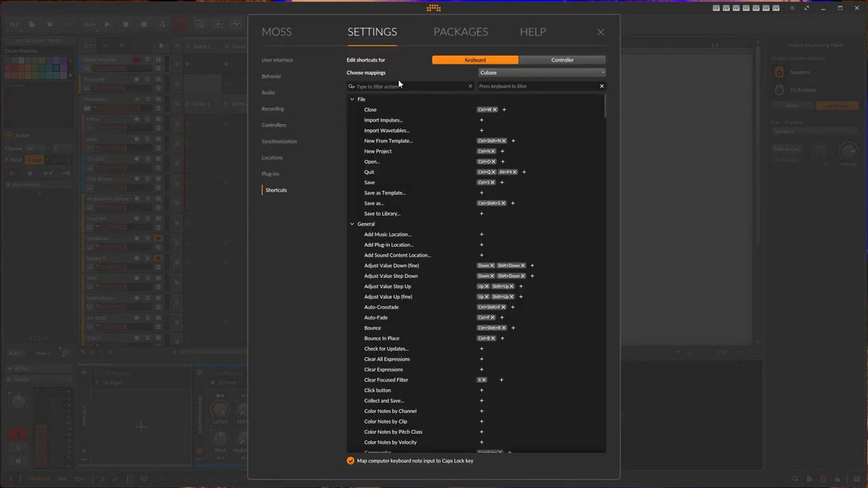
type("cons")
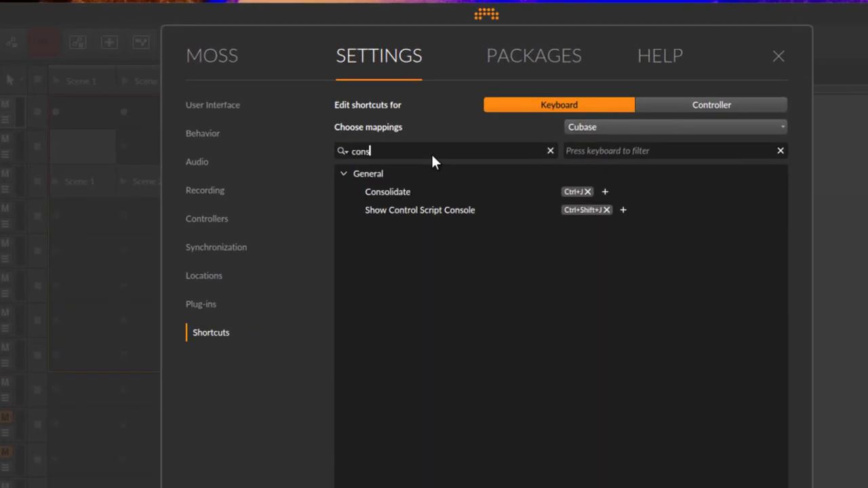
type("ole")
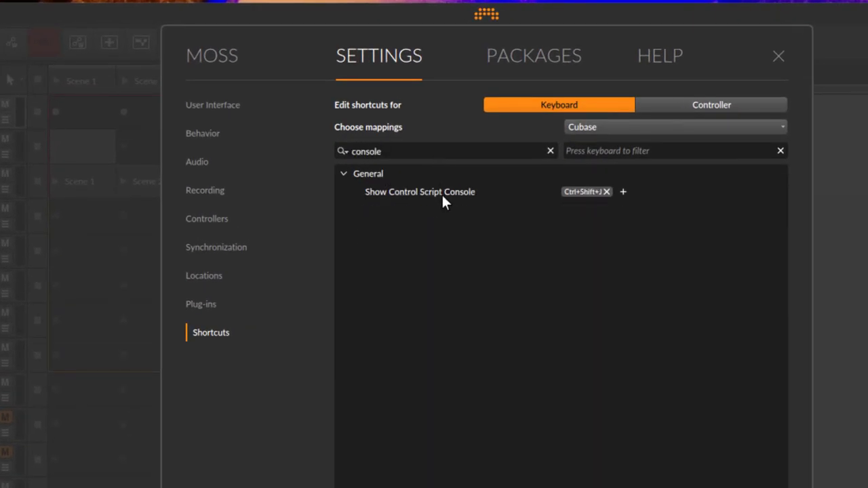
left_click(420, 191)
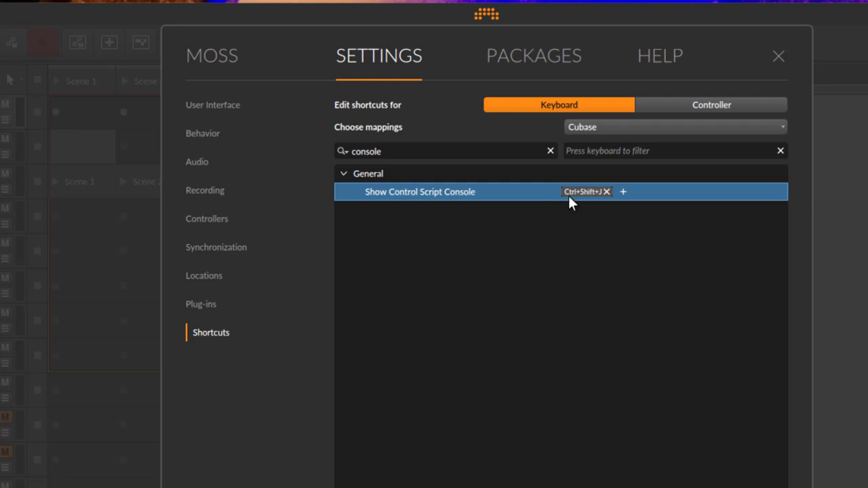
mouse_move(429, 196)
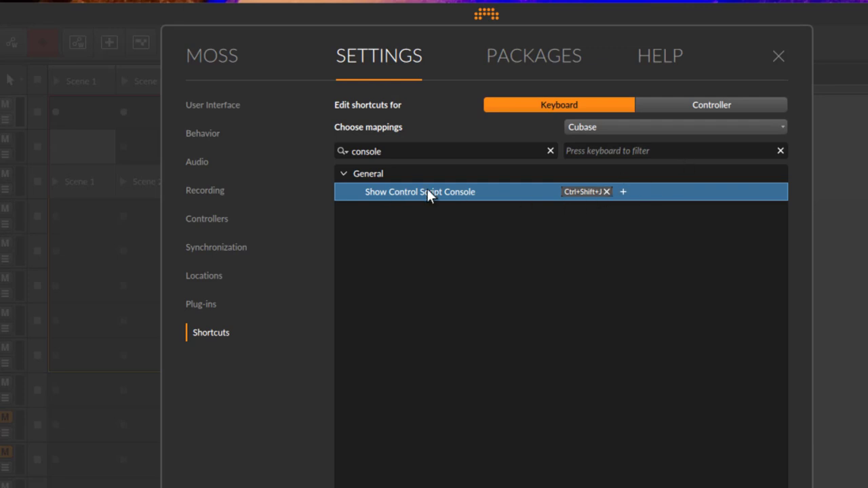
left_click(778, 56)
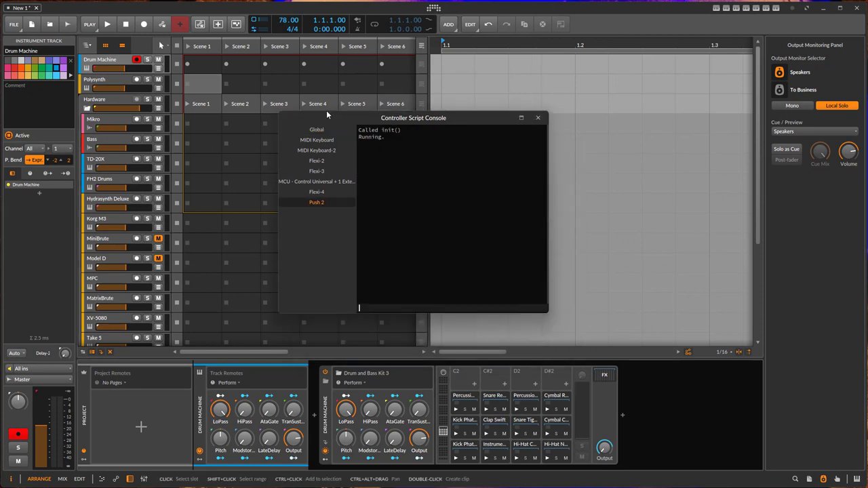
- Enlarge the script console window and view the Flexi-4 script's log output
left_click_drag(413, 117, 402, 95)
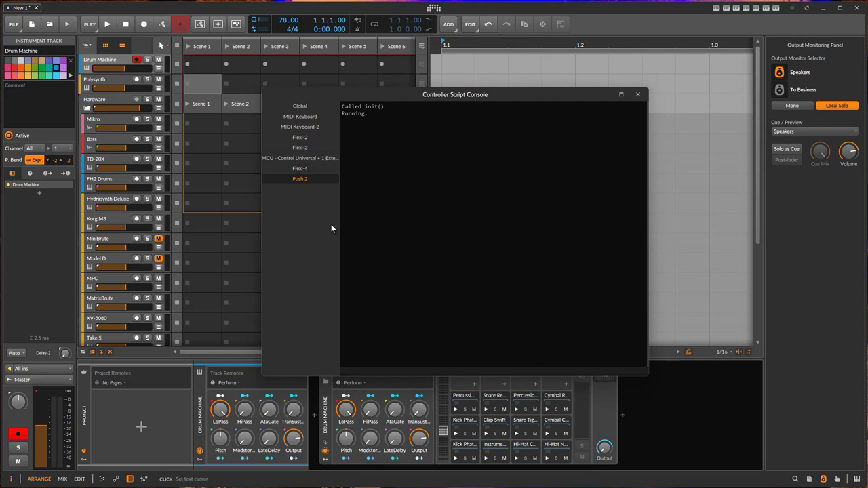
left_click(300, 168)
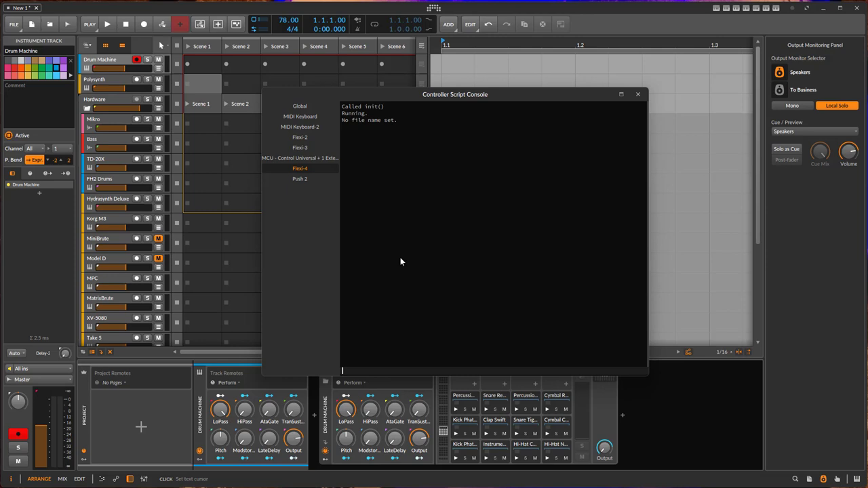
left_click(637, 93)
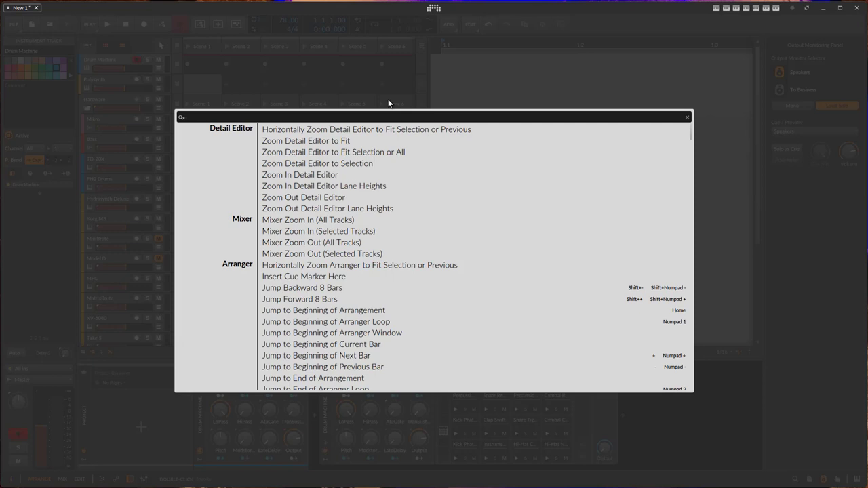
mouse_move(482, 195)
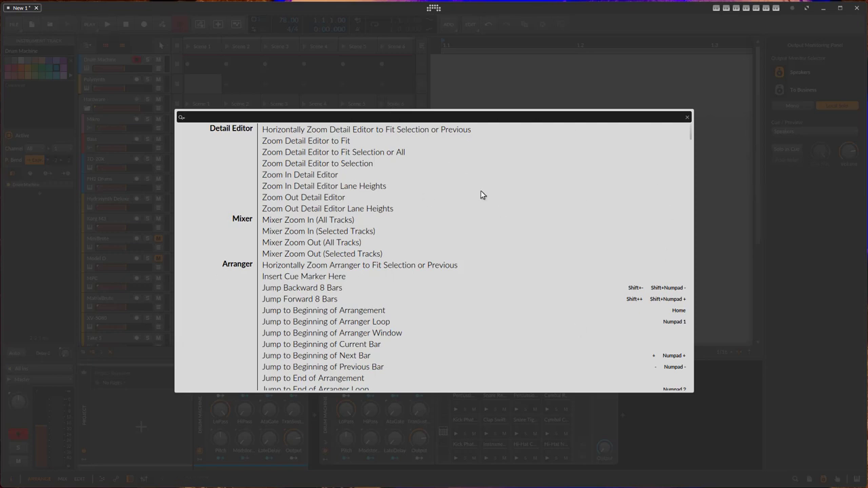
mouse_move(465, 301)
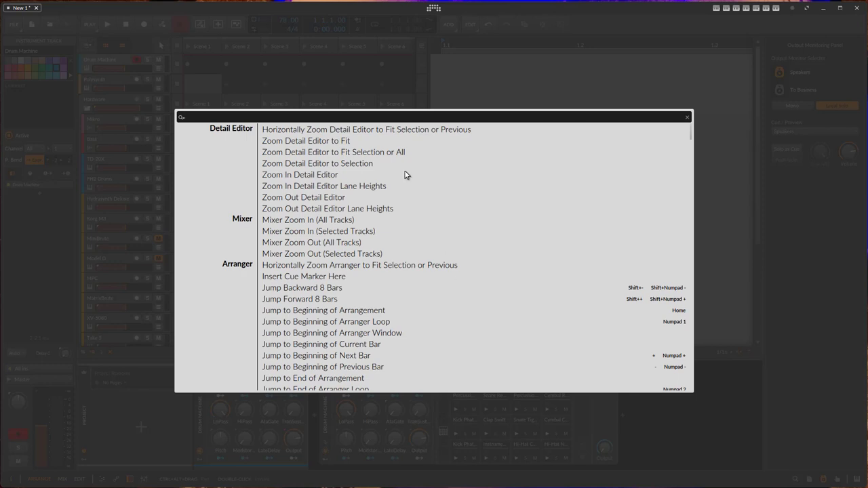
- Search the command palette for 'console'
type("console")
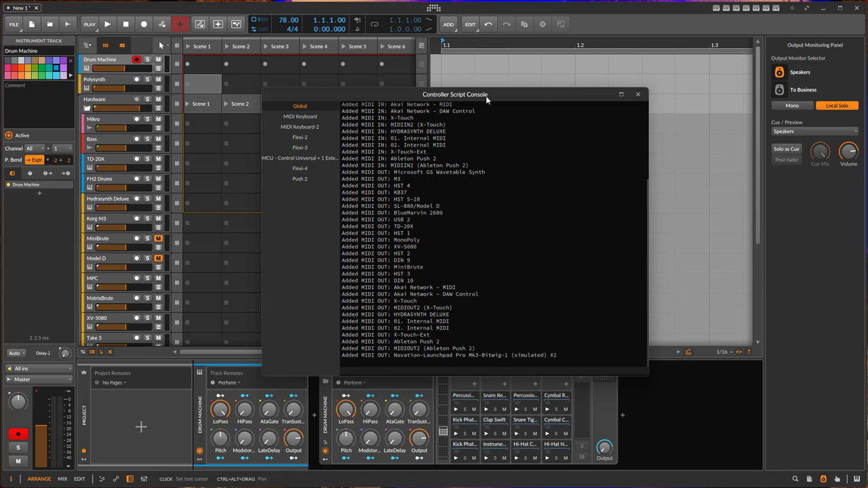
- Drag the Controller Script Console window further left by its title bar
left_click_drag(455, 94, 375, 84)
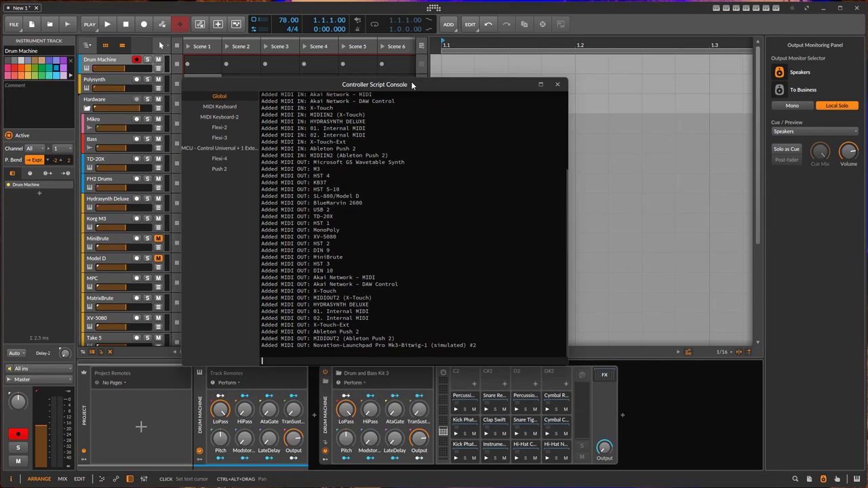
mouse_move(435, 158)
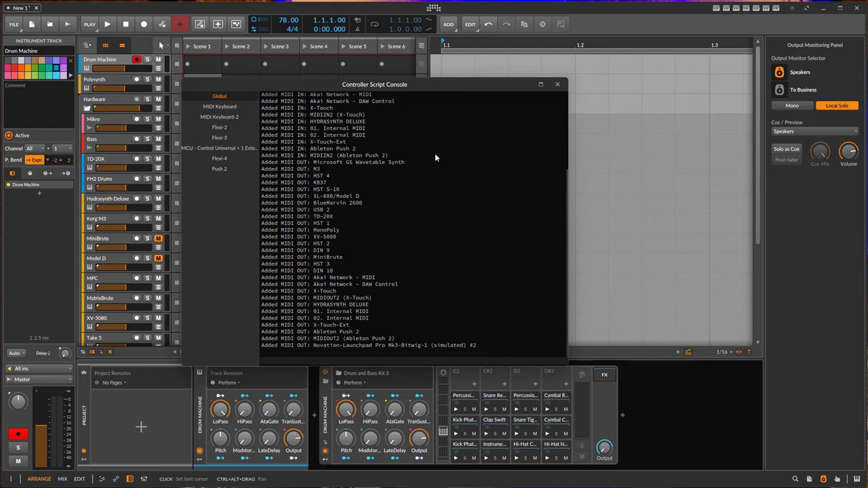